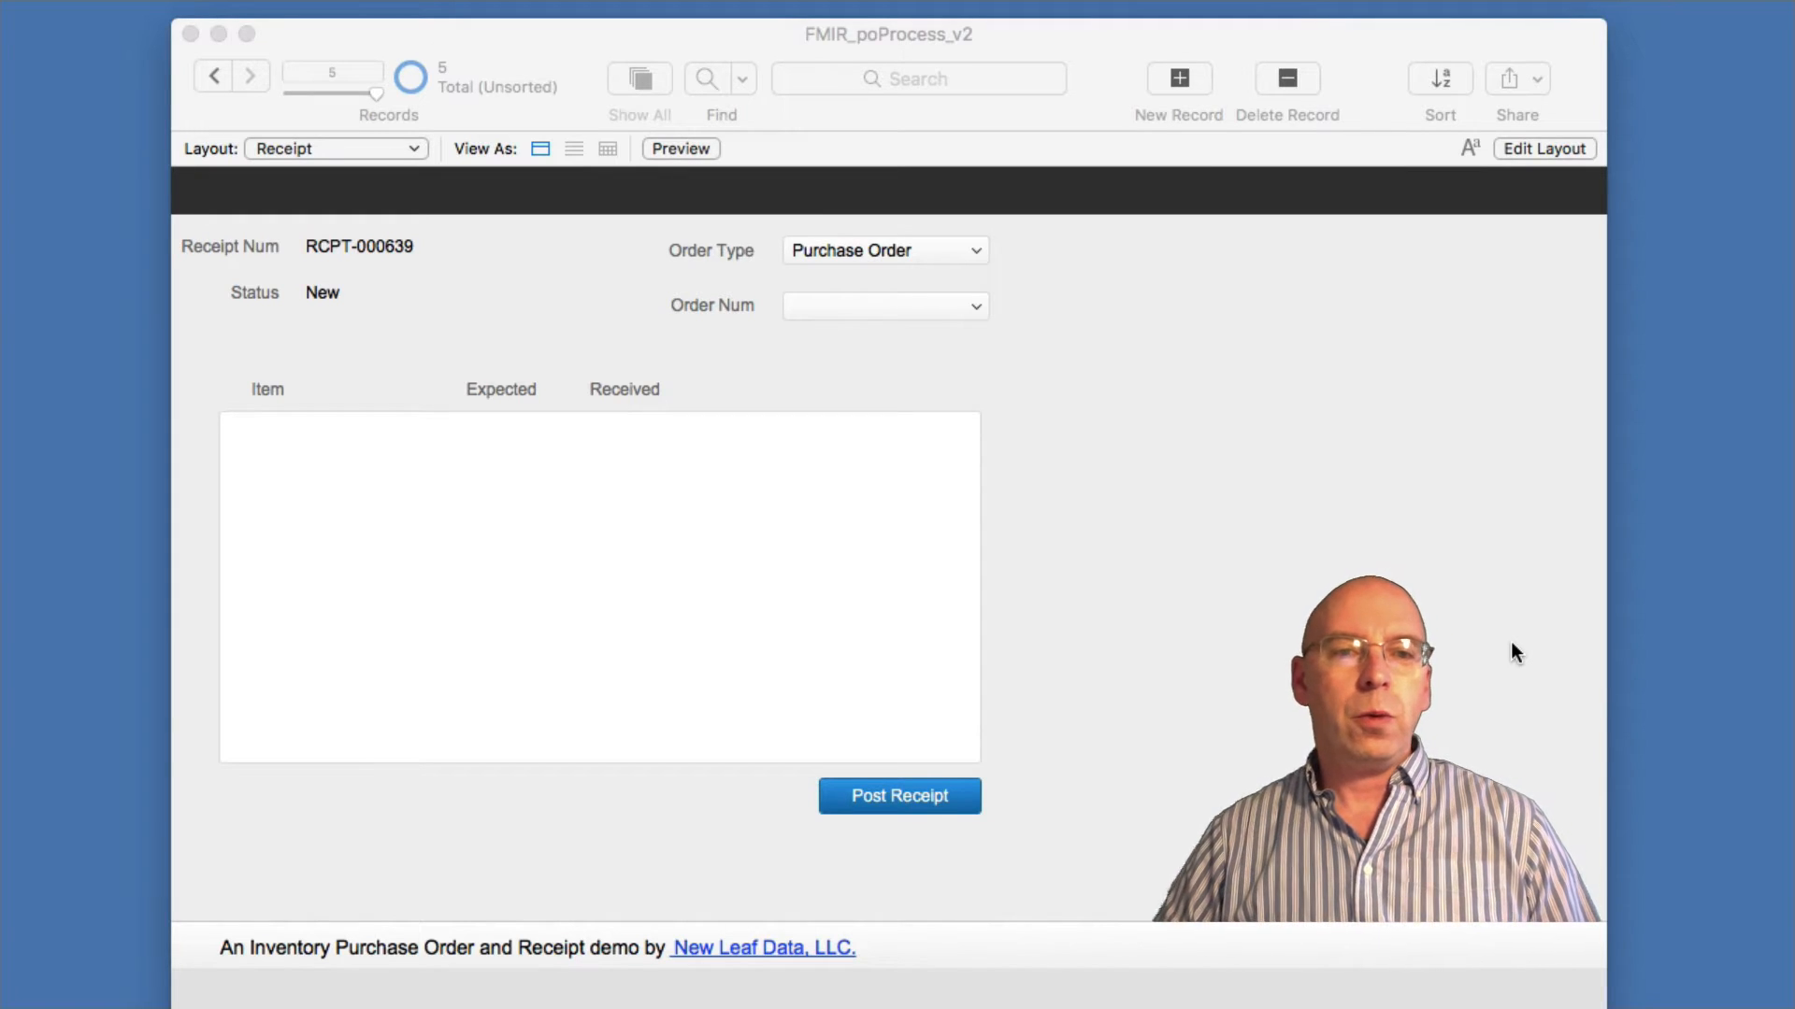
mouse_move(1170, 391)
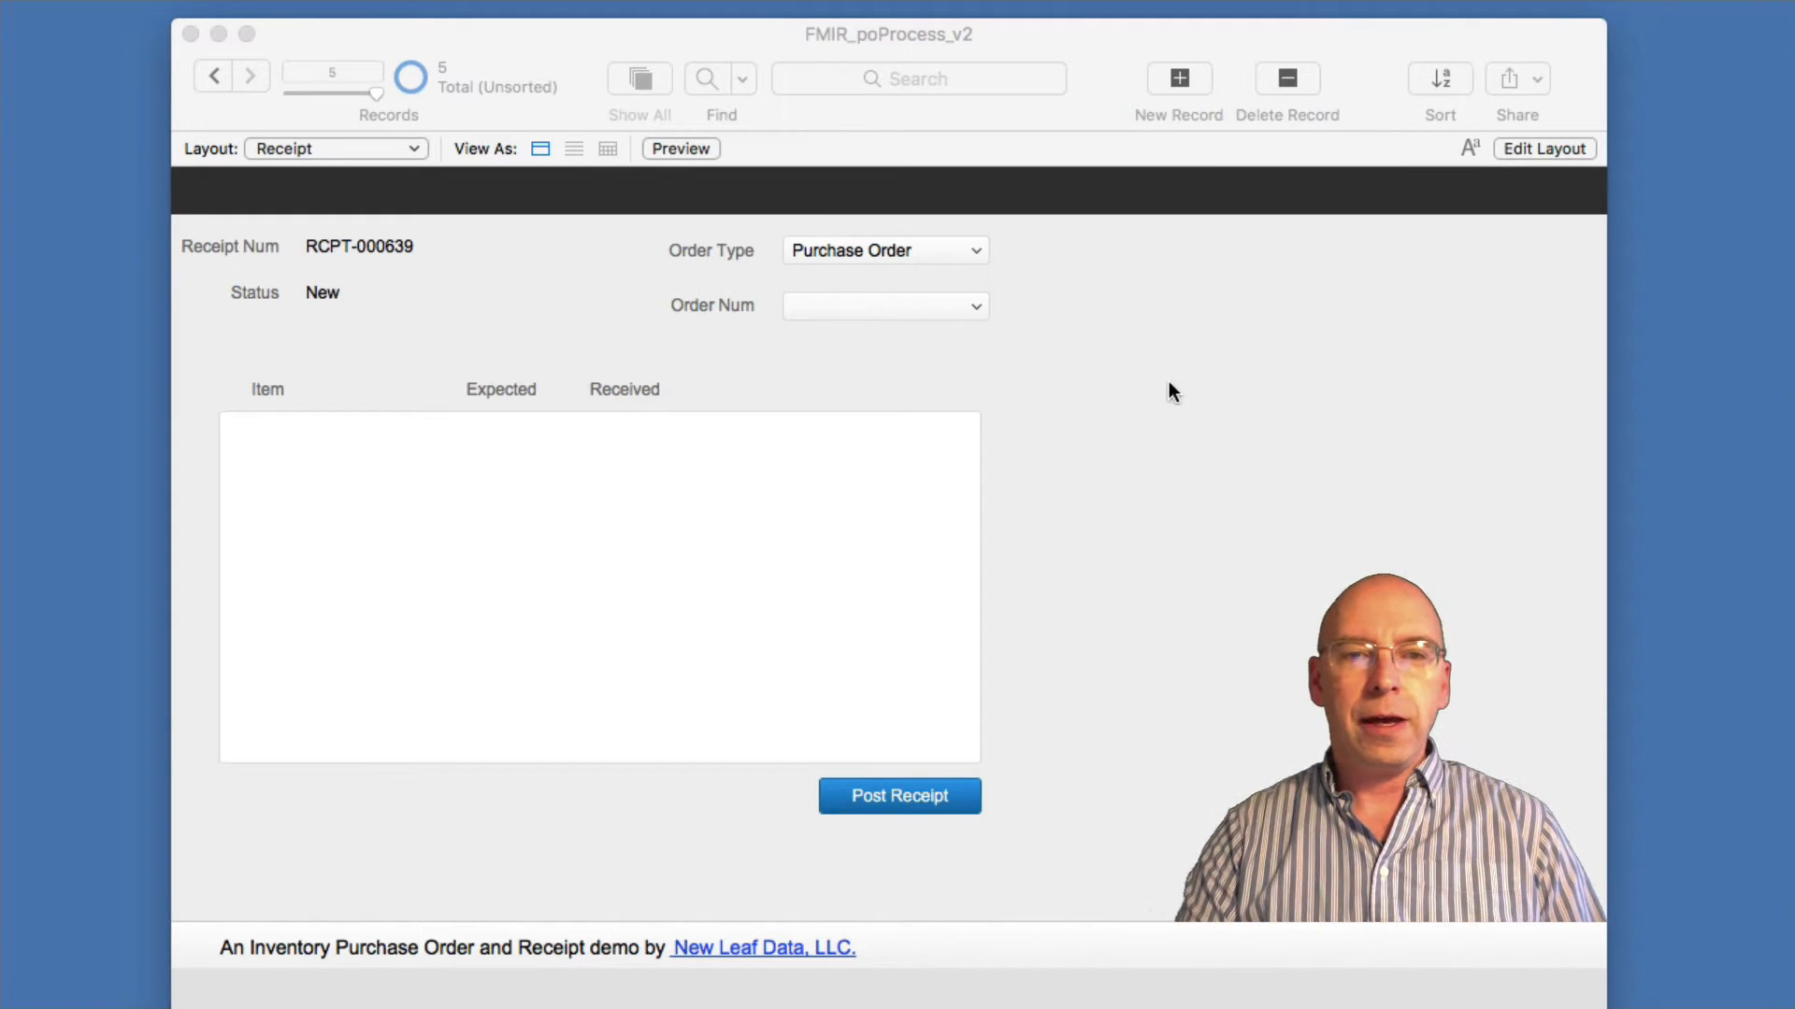
mouse_move(996, 263)
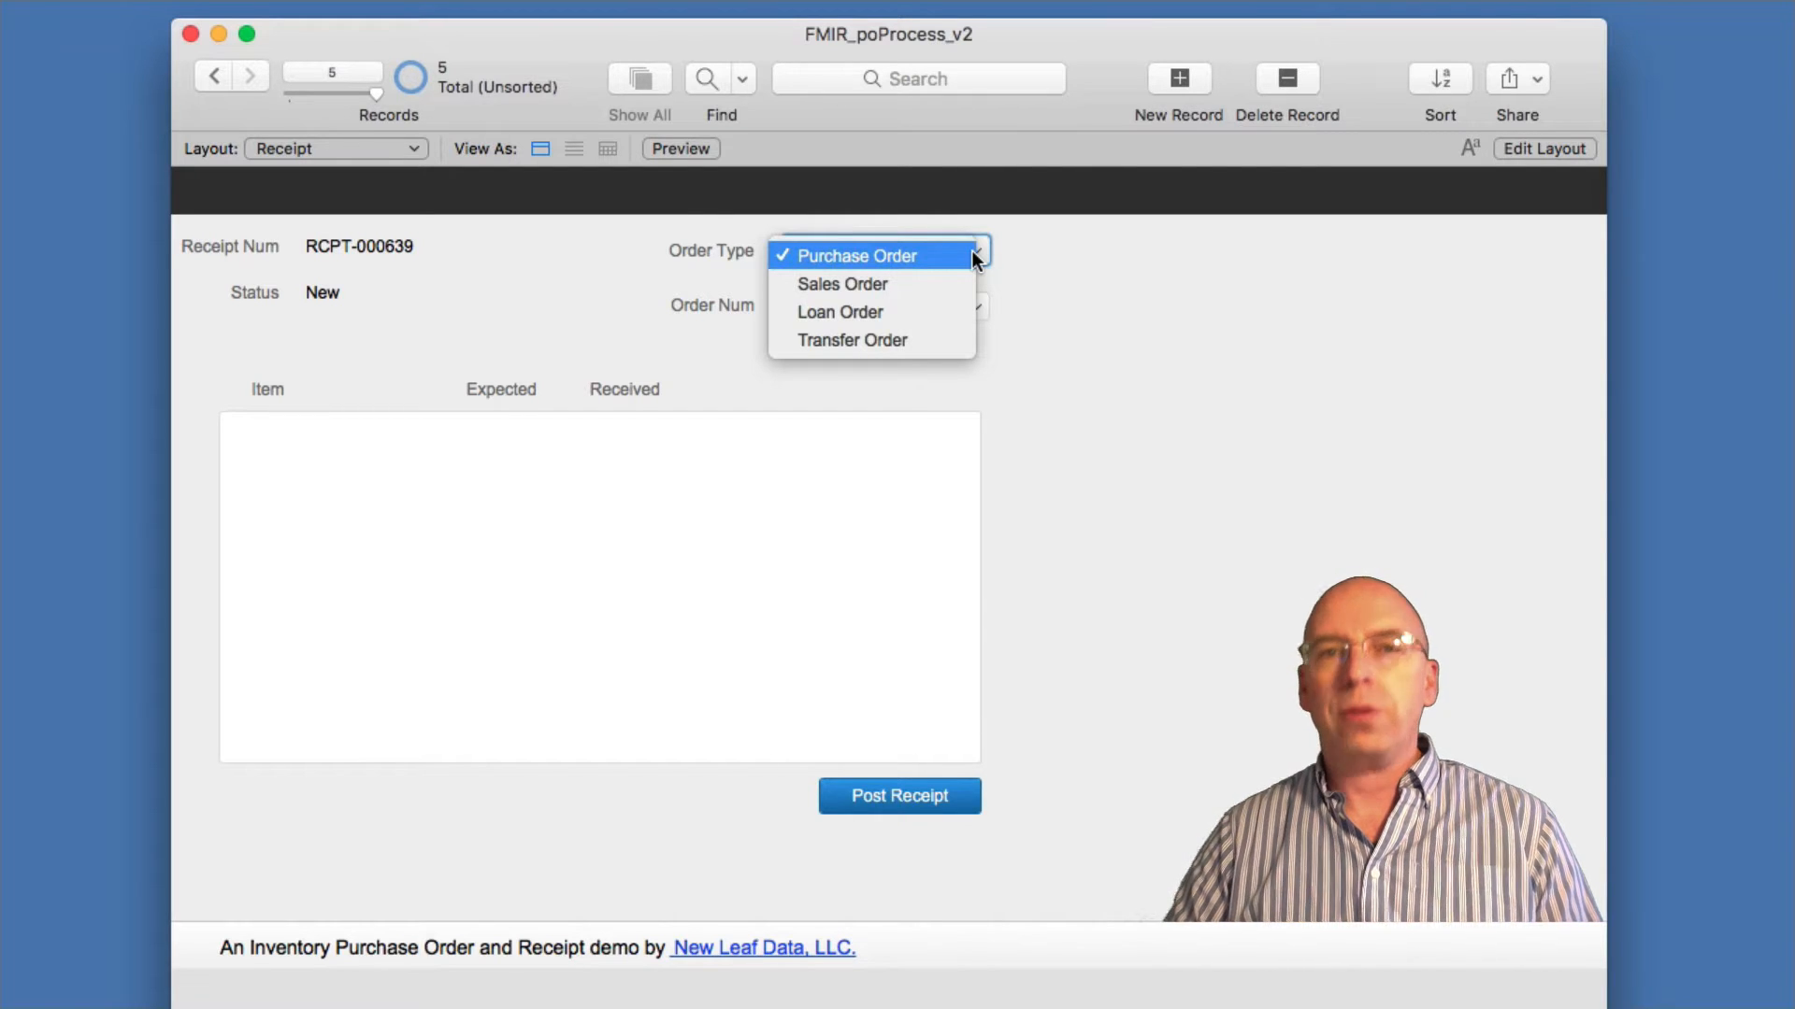
mouse_move(959, 265)
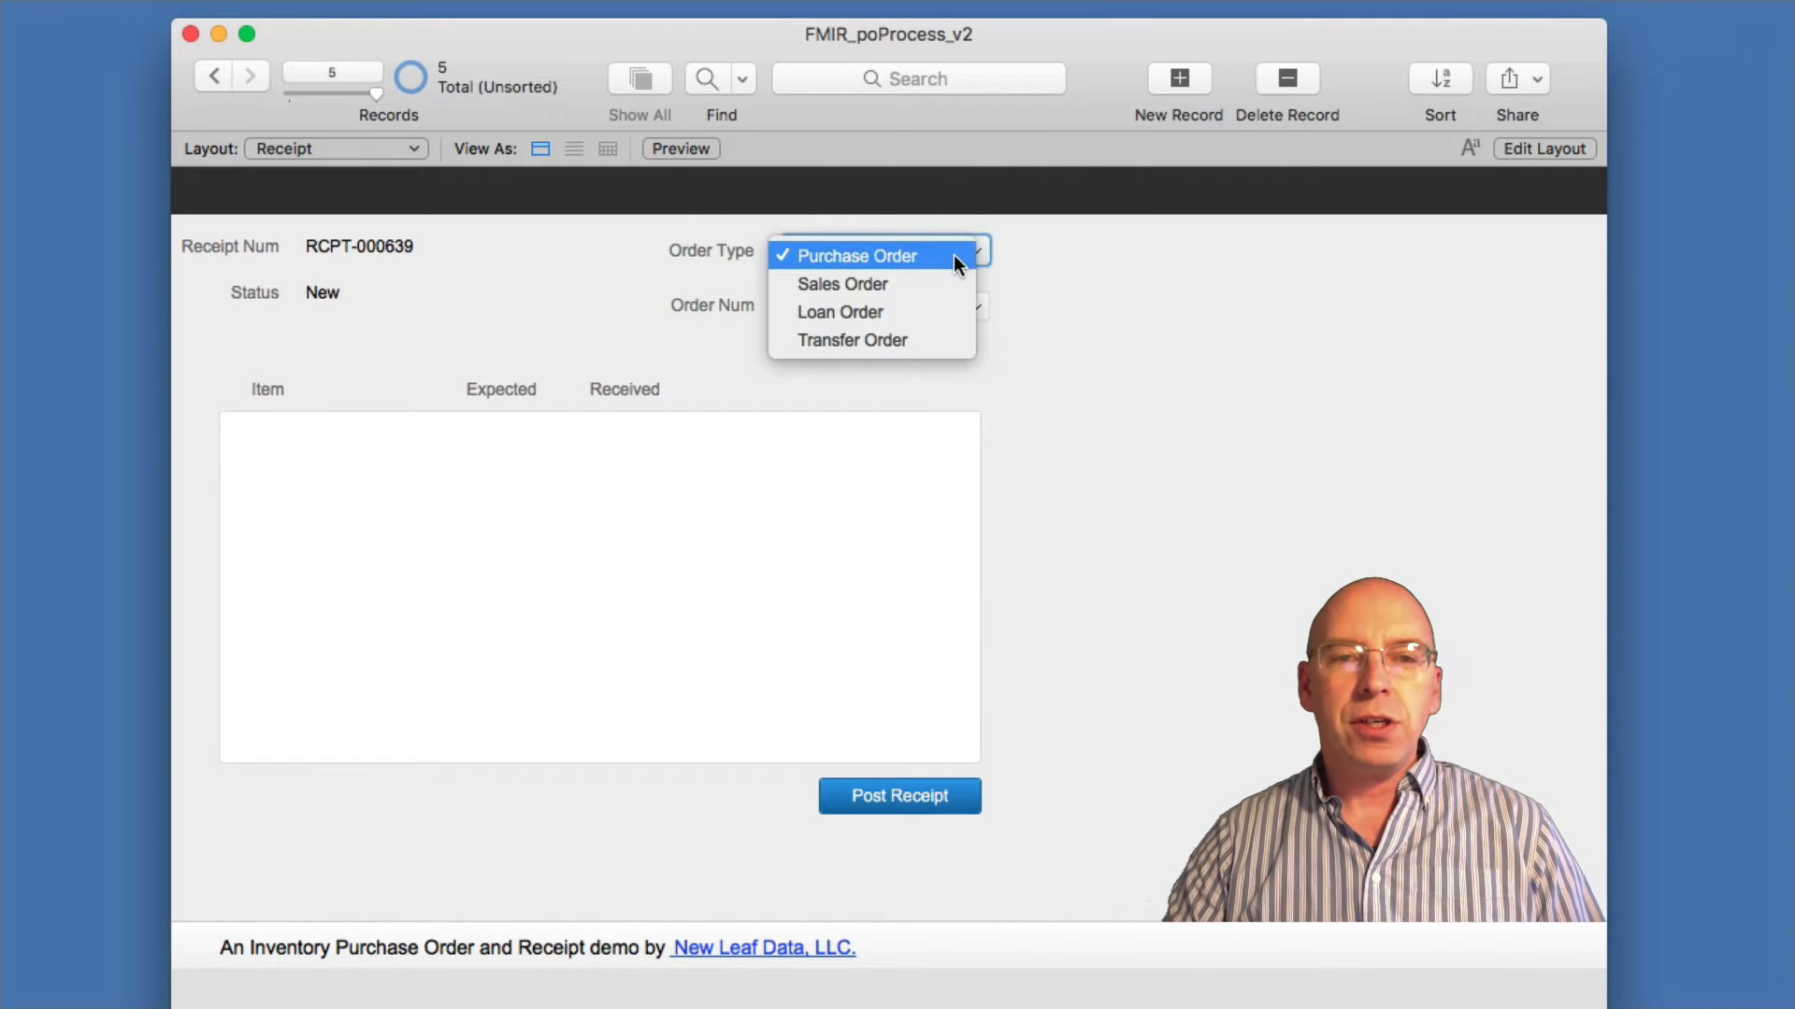
mouse_move(869, 313)
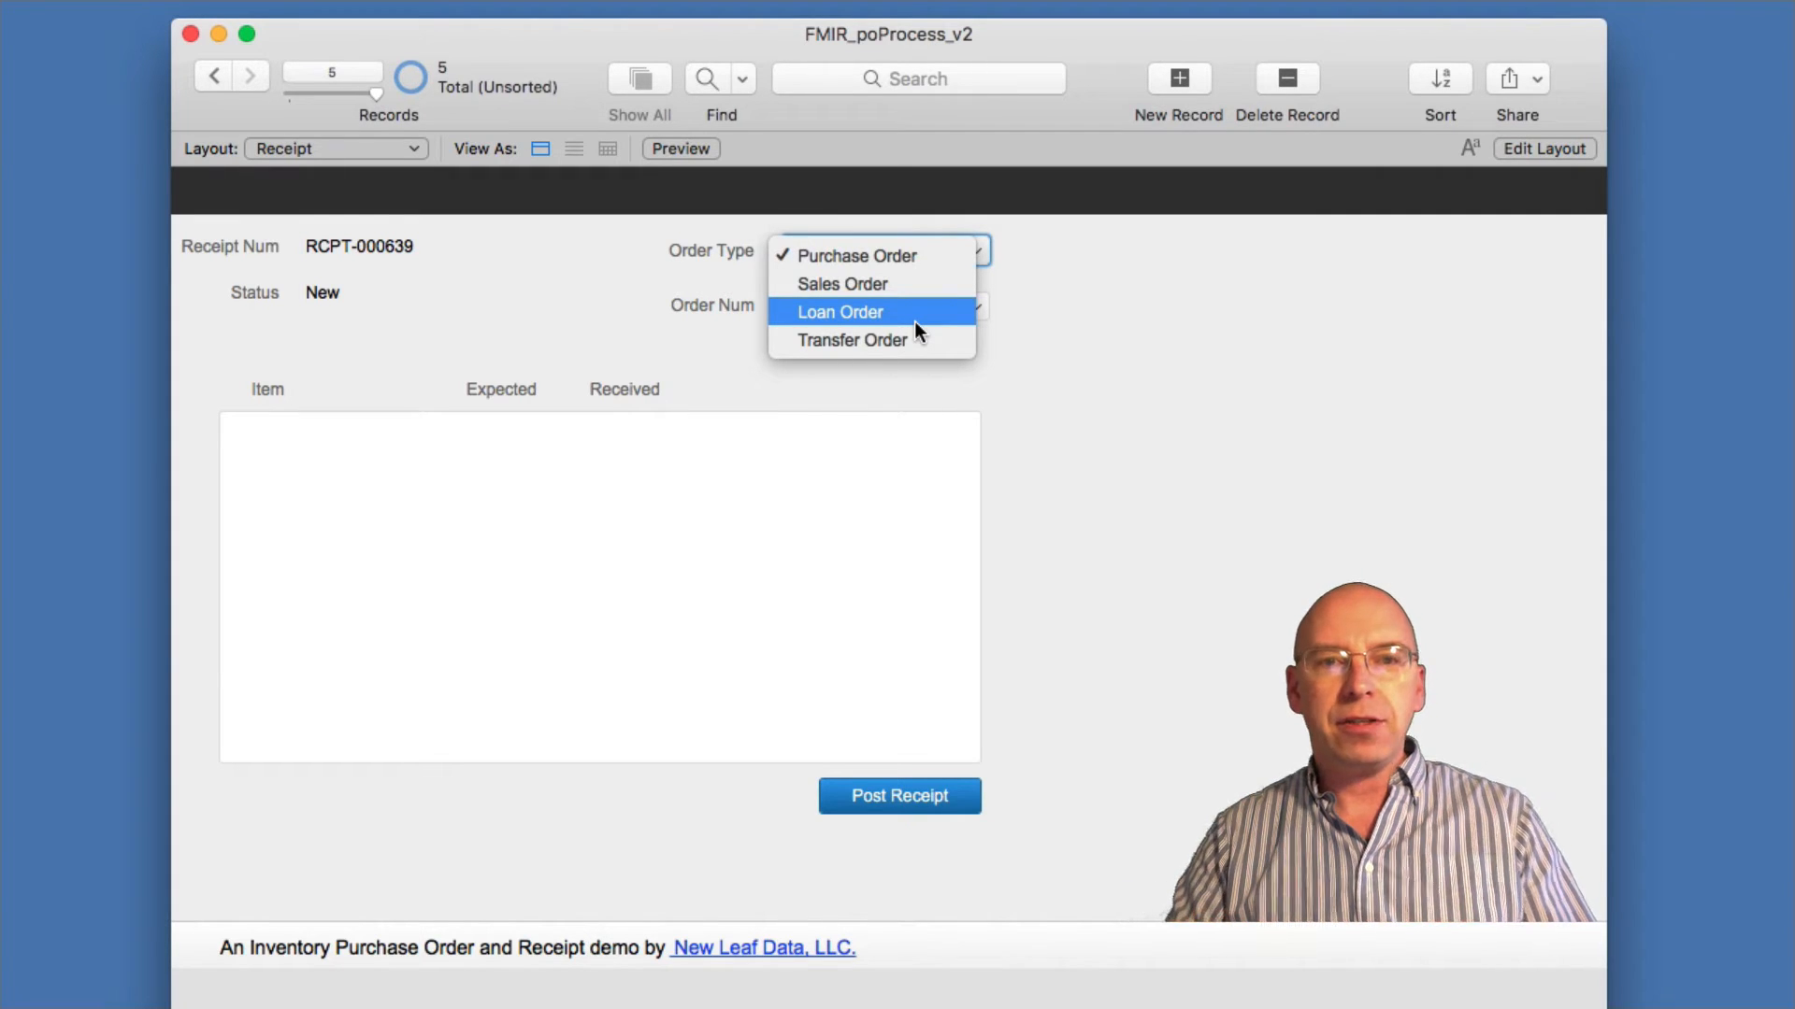
mouse_move(912, 365)
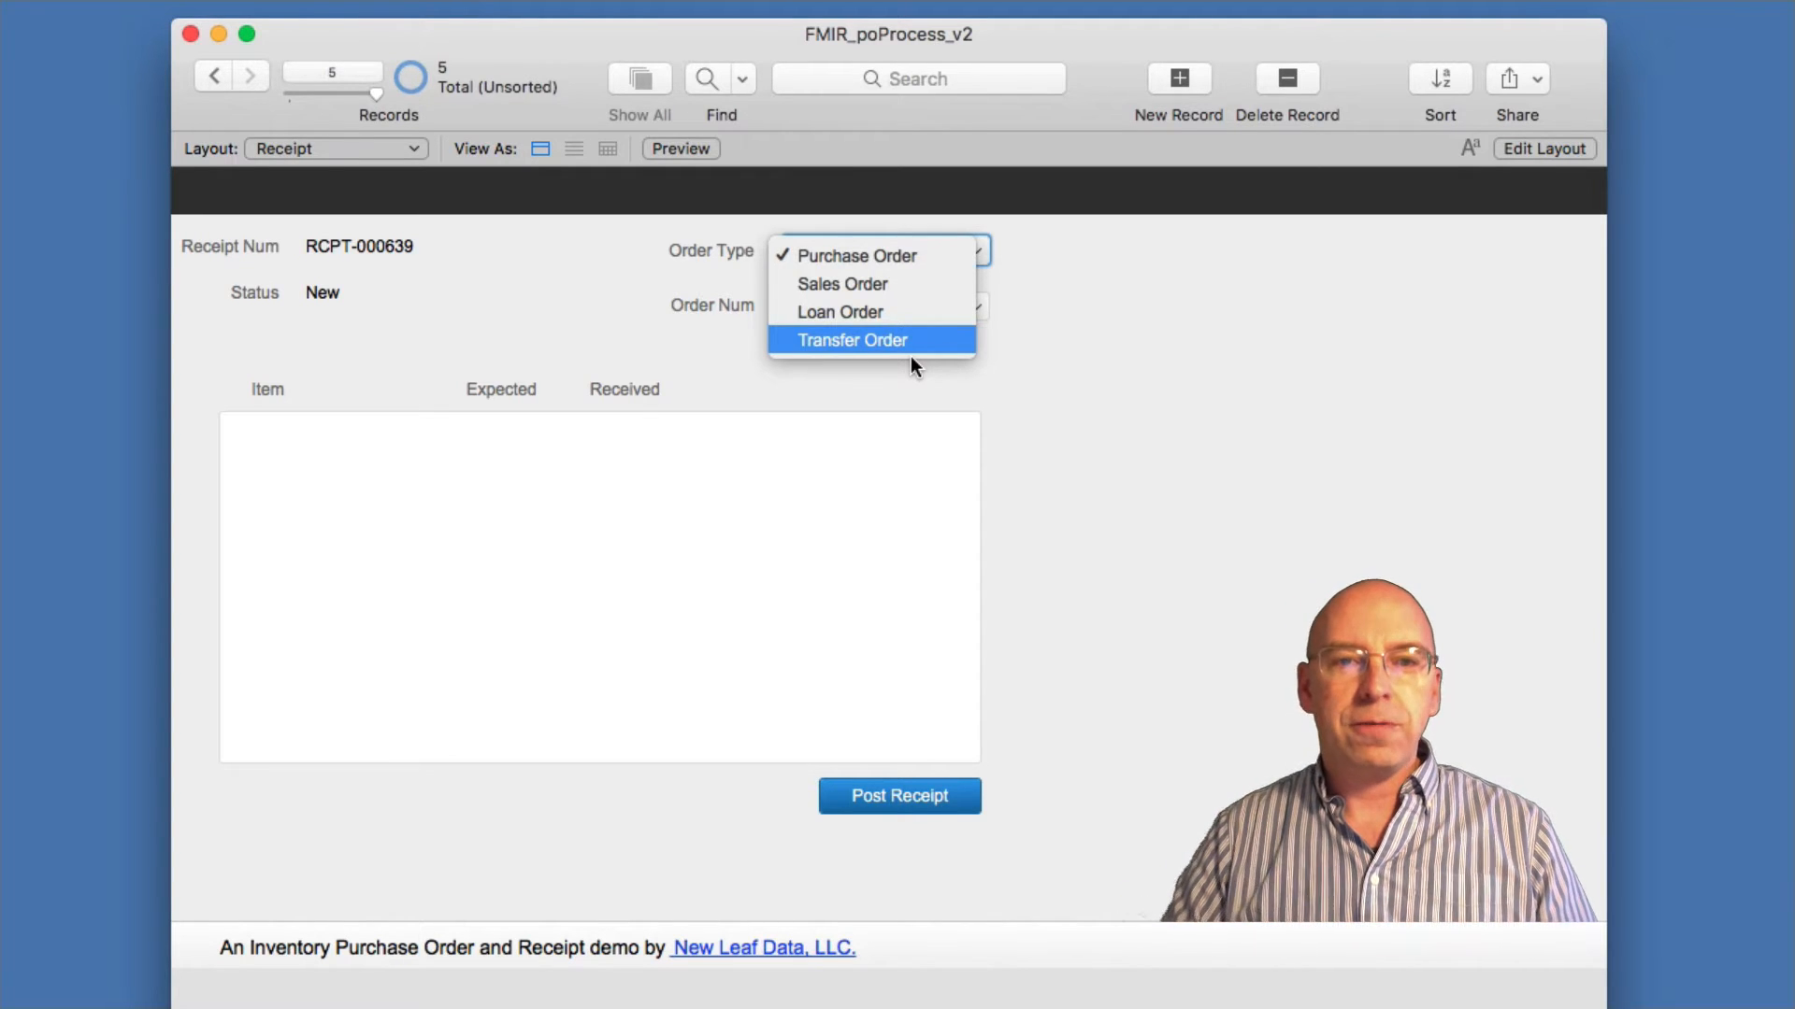
mouse_move(905, 296)
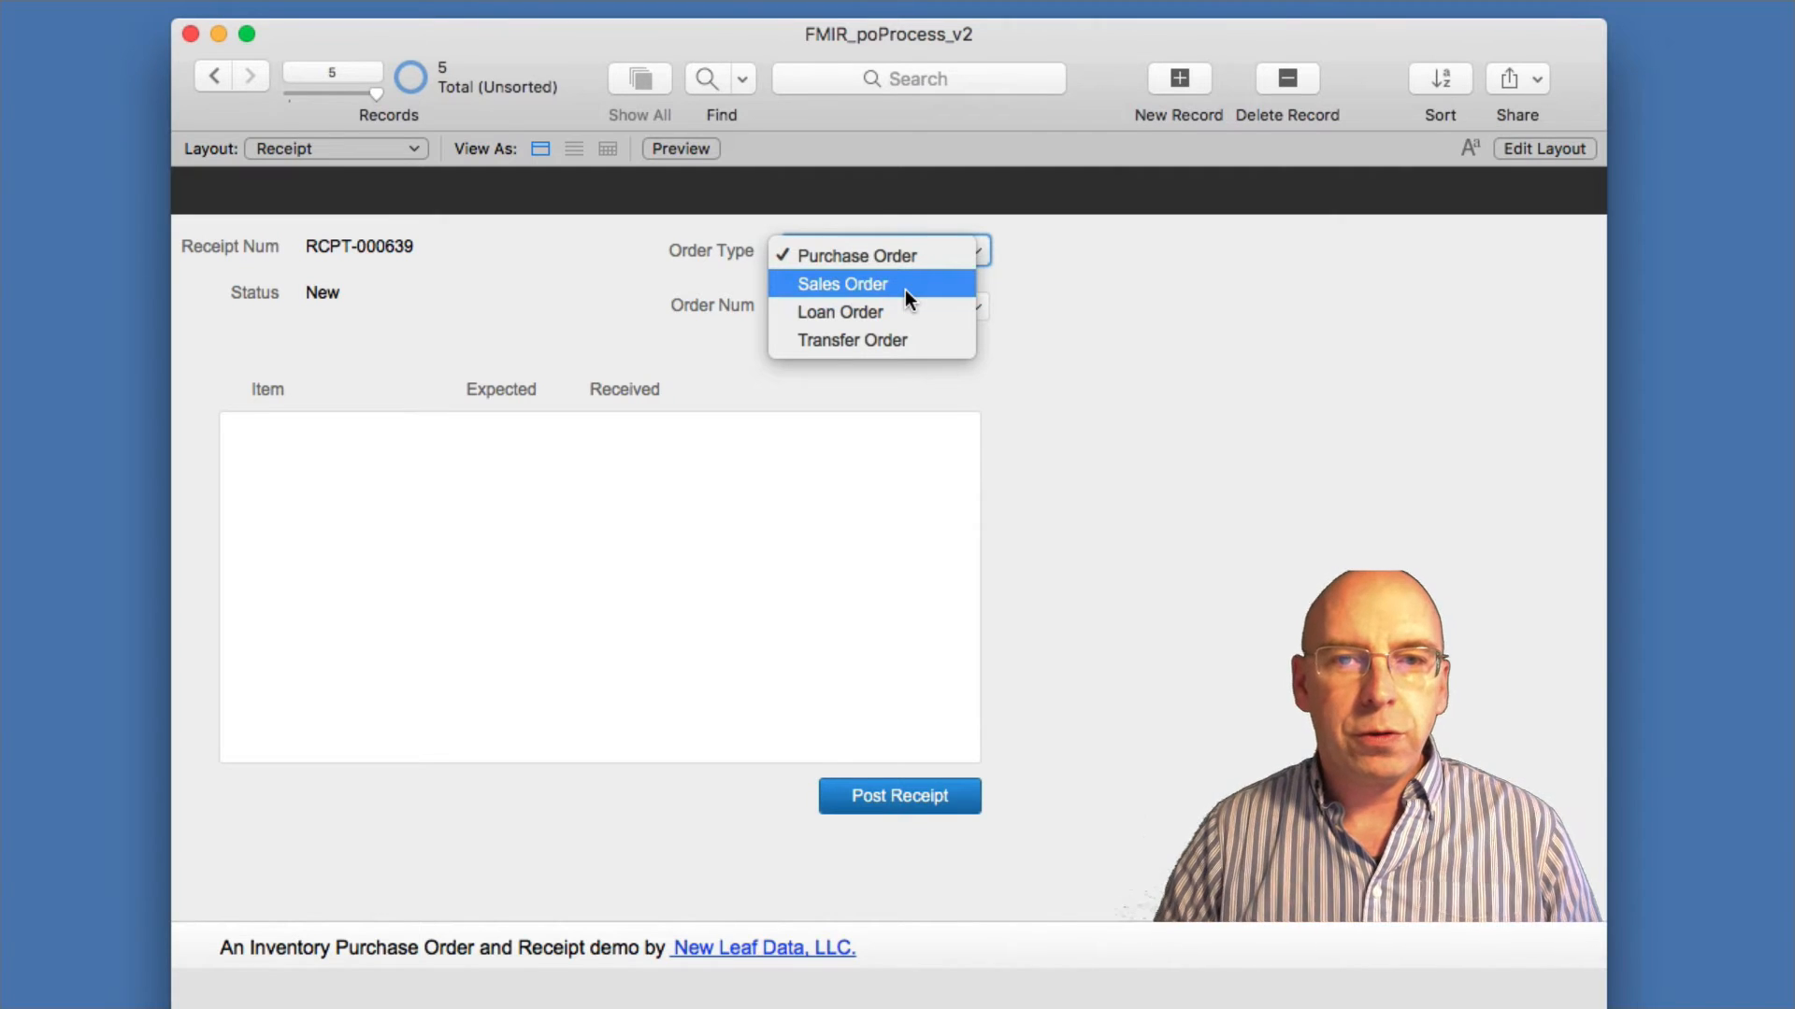
Try Loan Order, view its LO-000471–473 numbers, then set order type to Transfer Order.
click(853, 256)
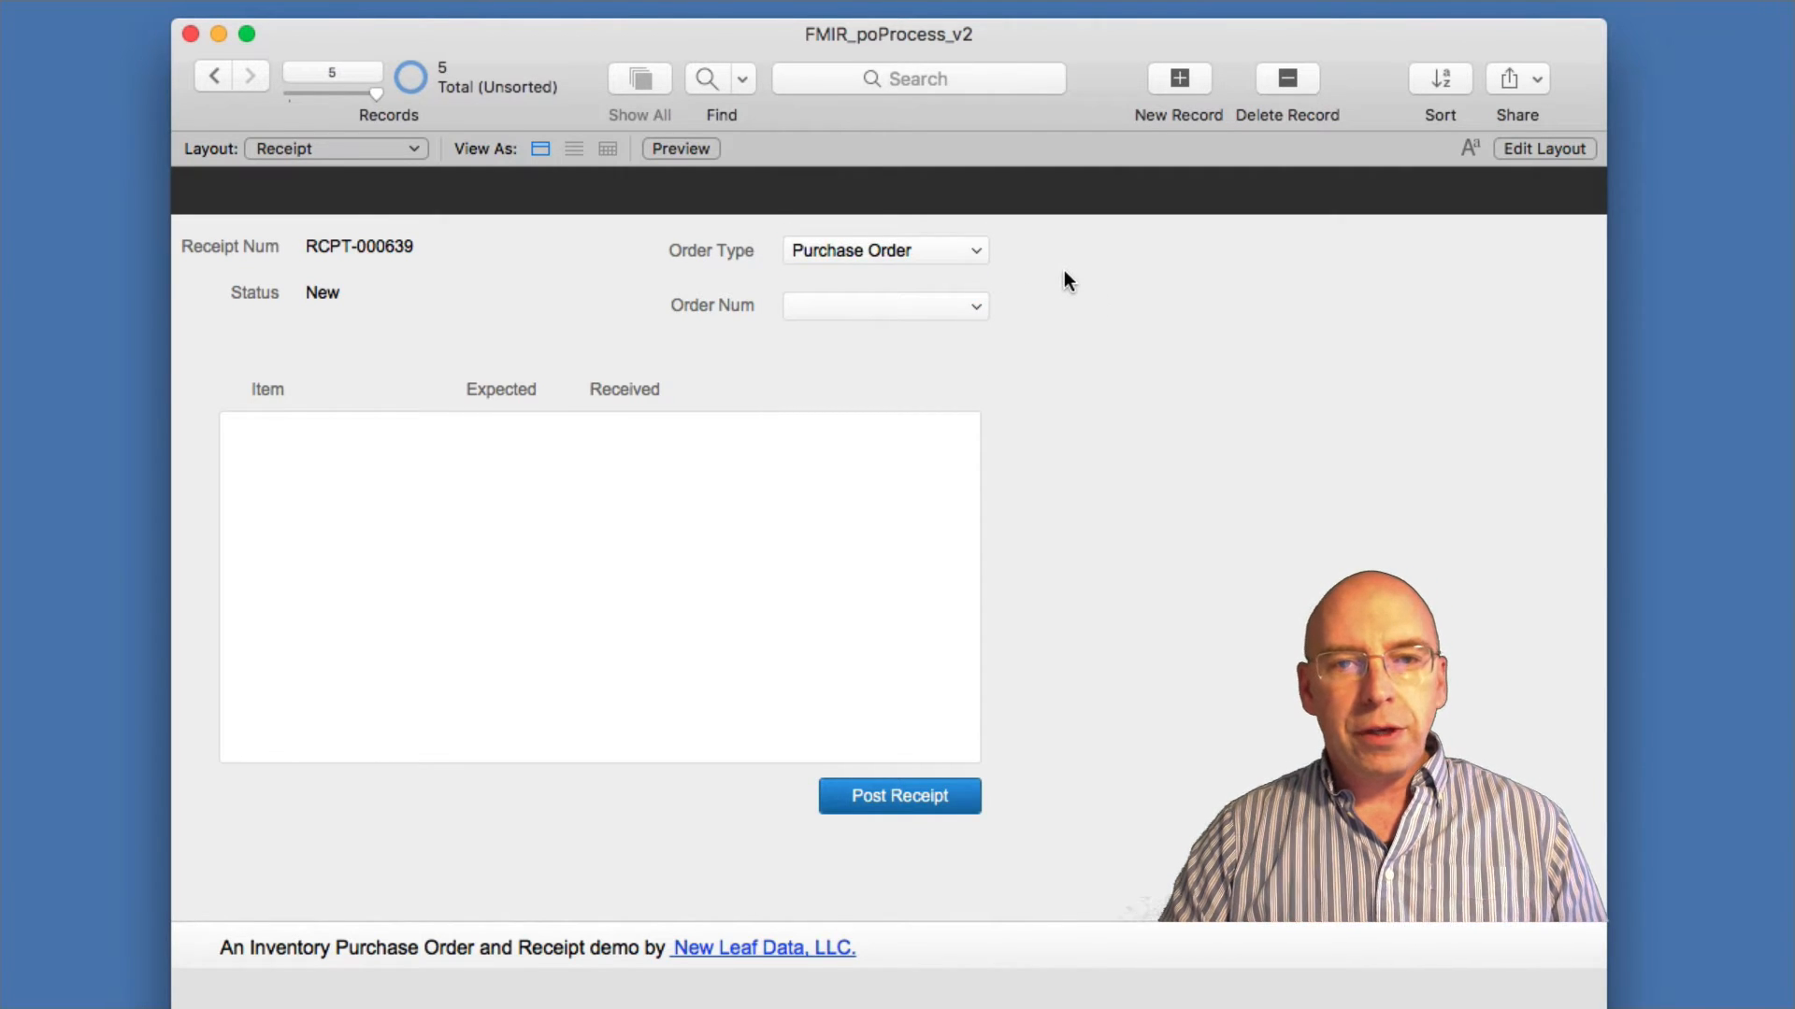
mouse_move(976, 264)
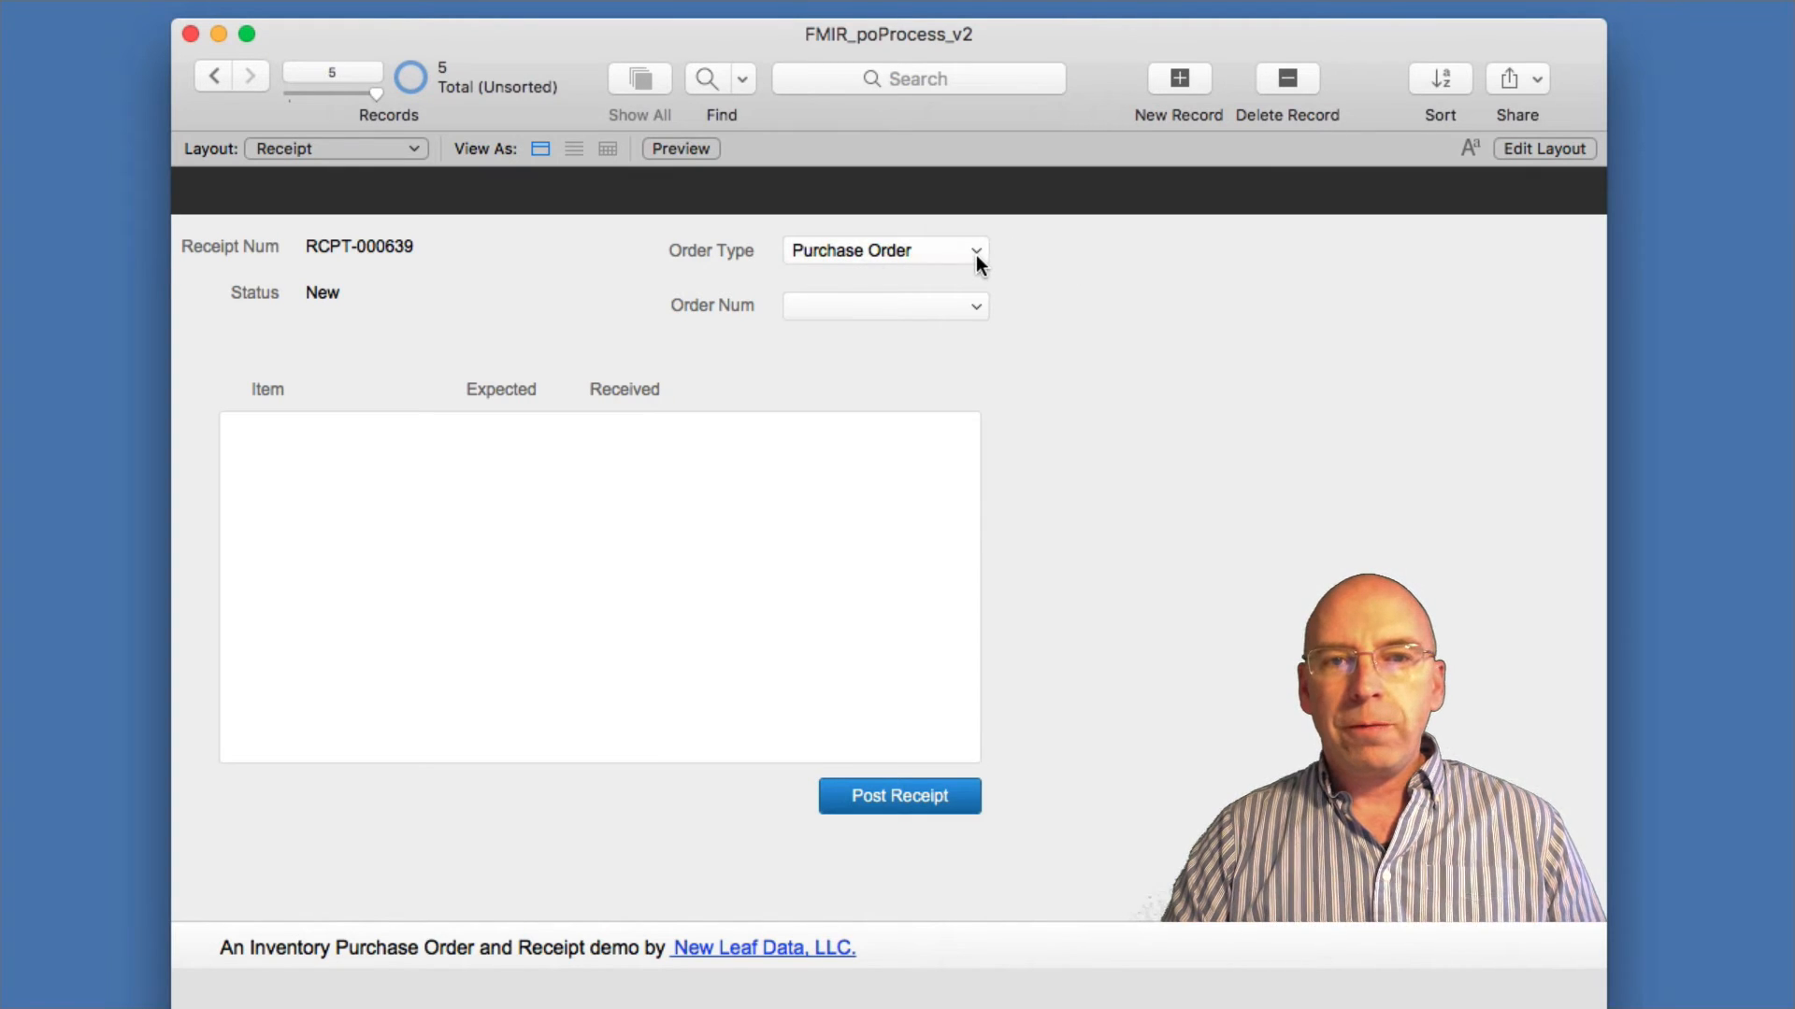
mouse_move(957, 312)
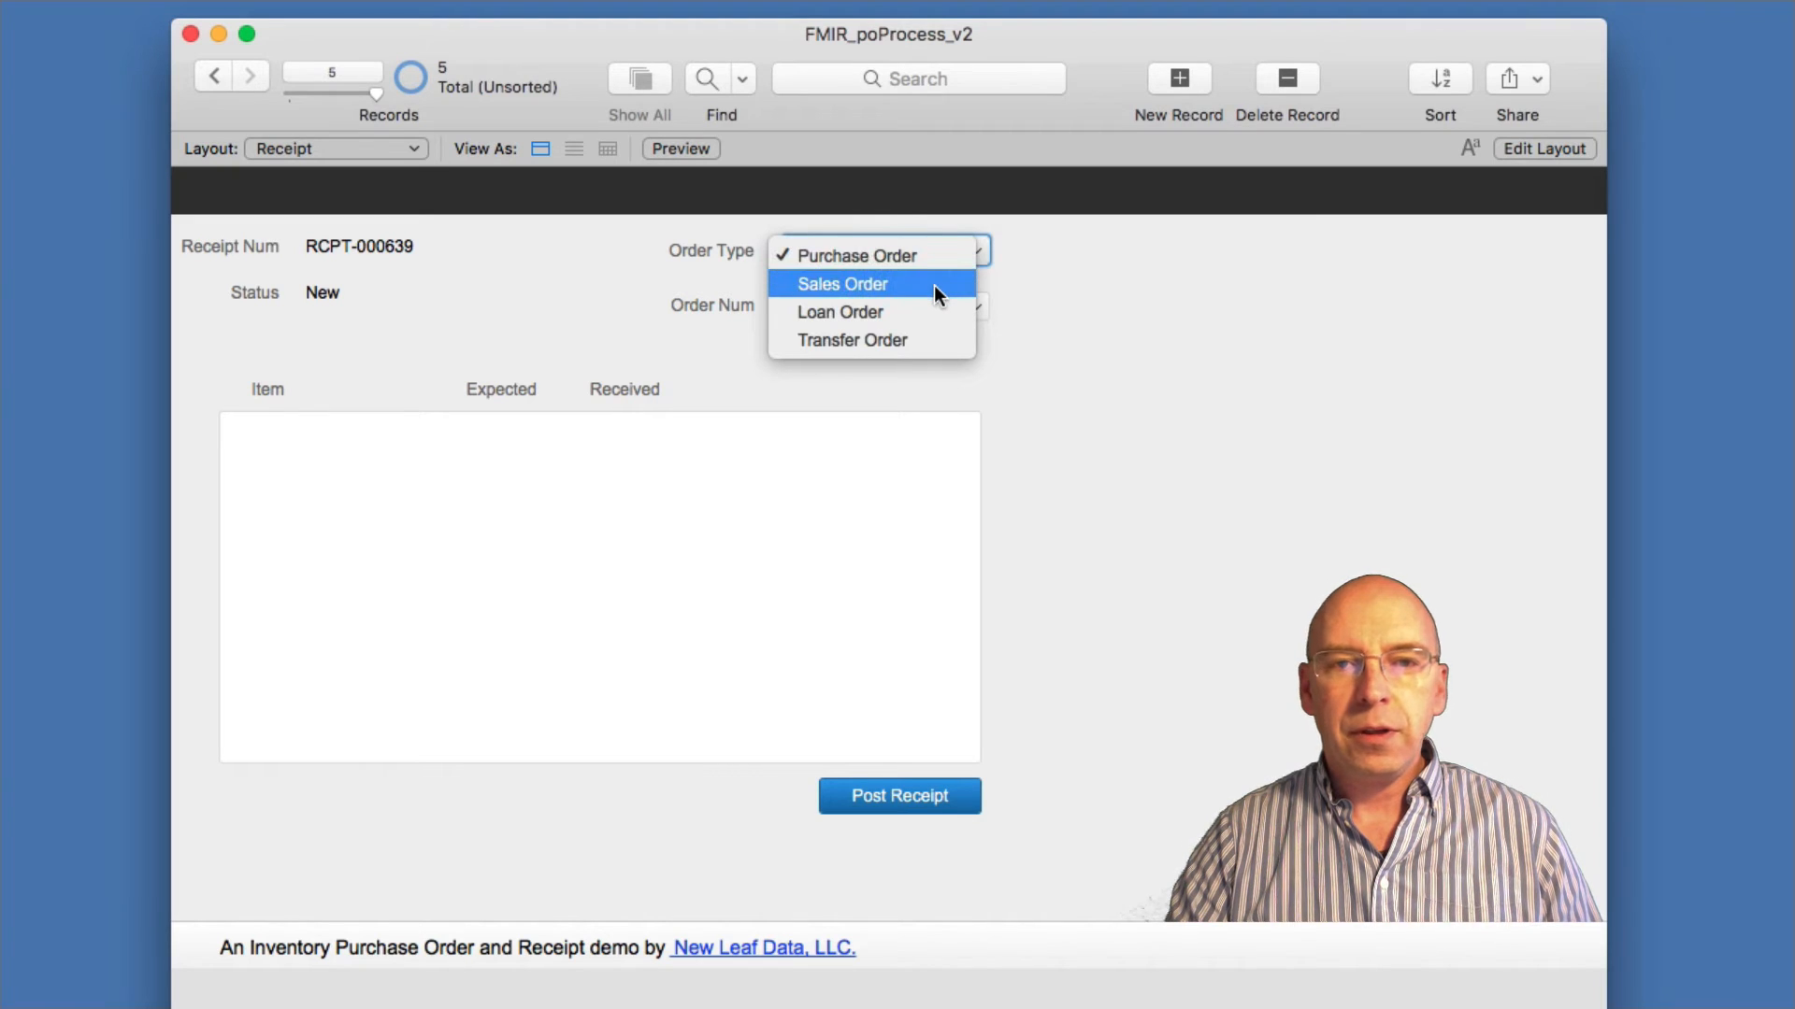
mouse_move(905, 313)
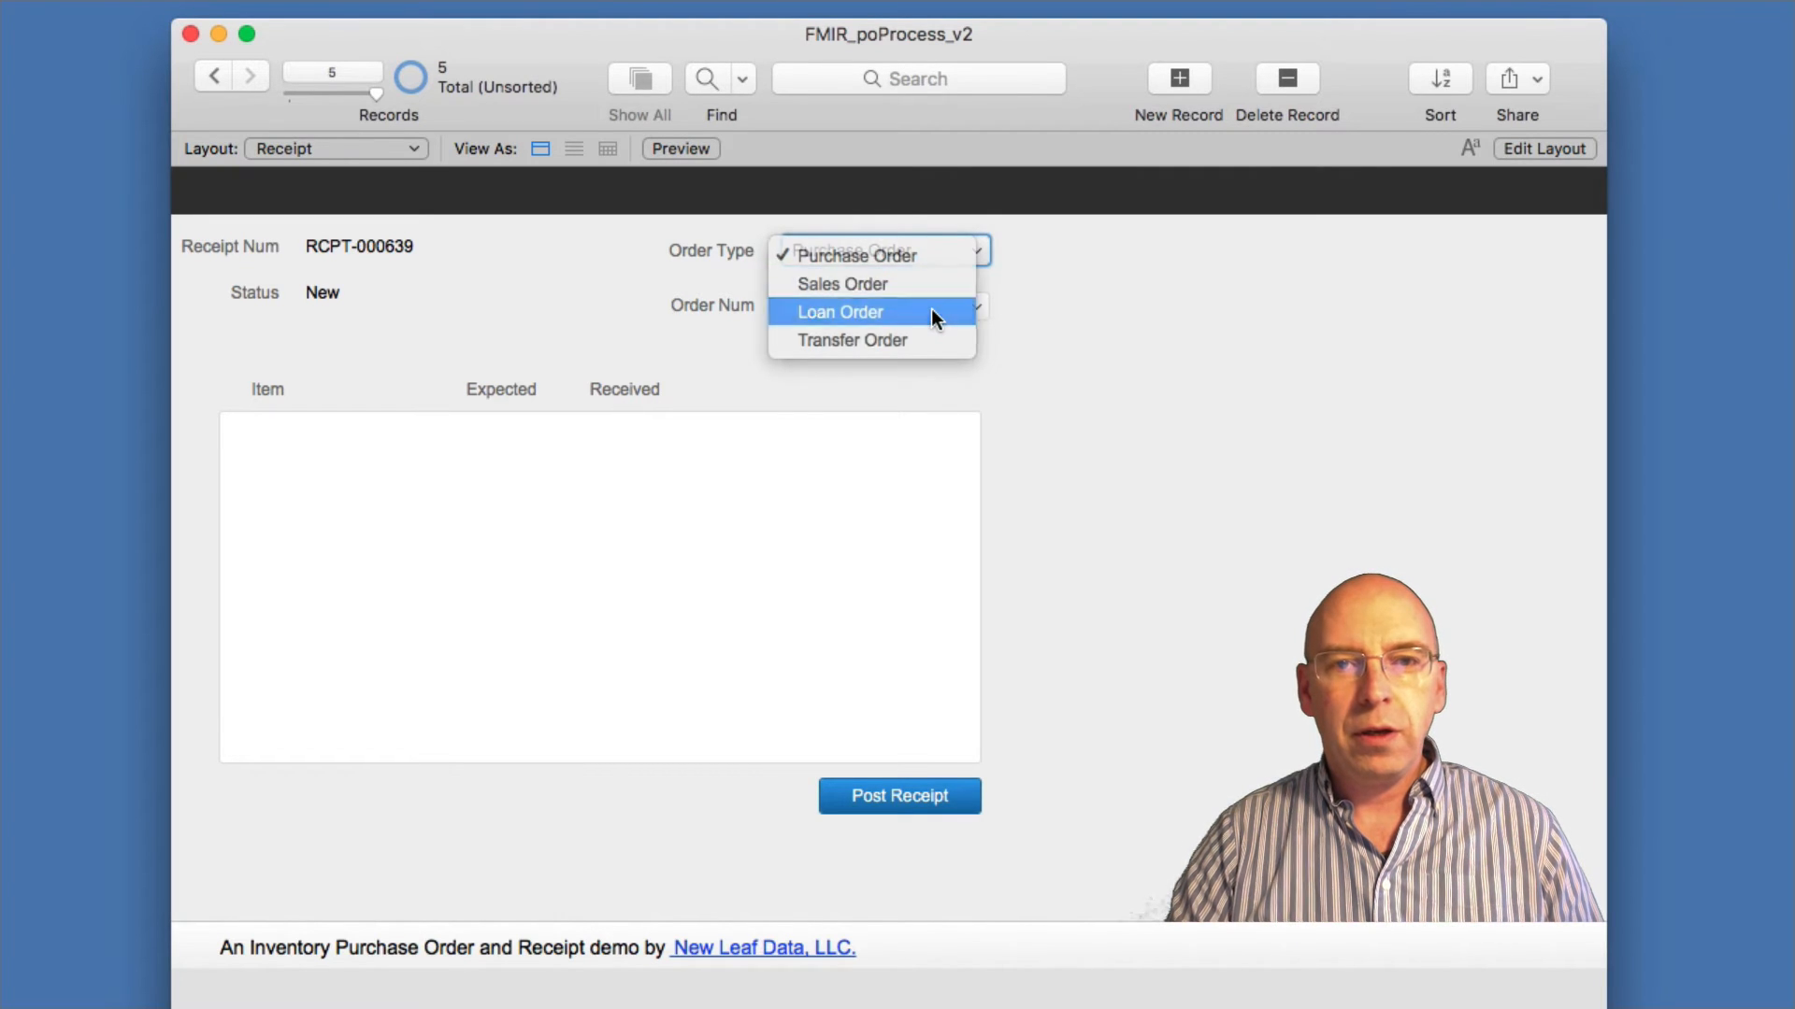
click(839, 312)
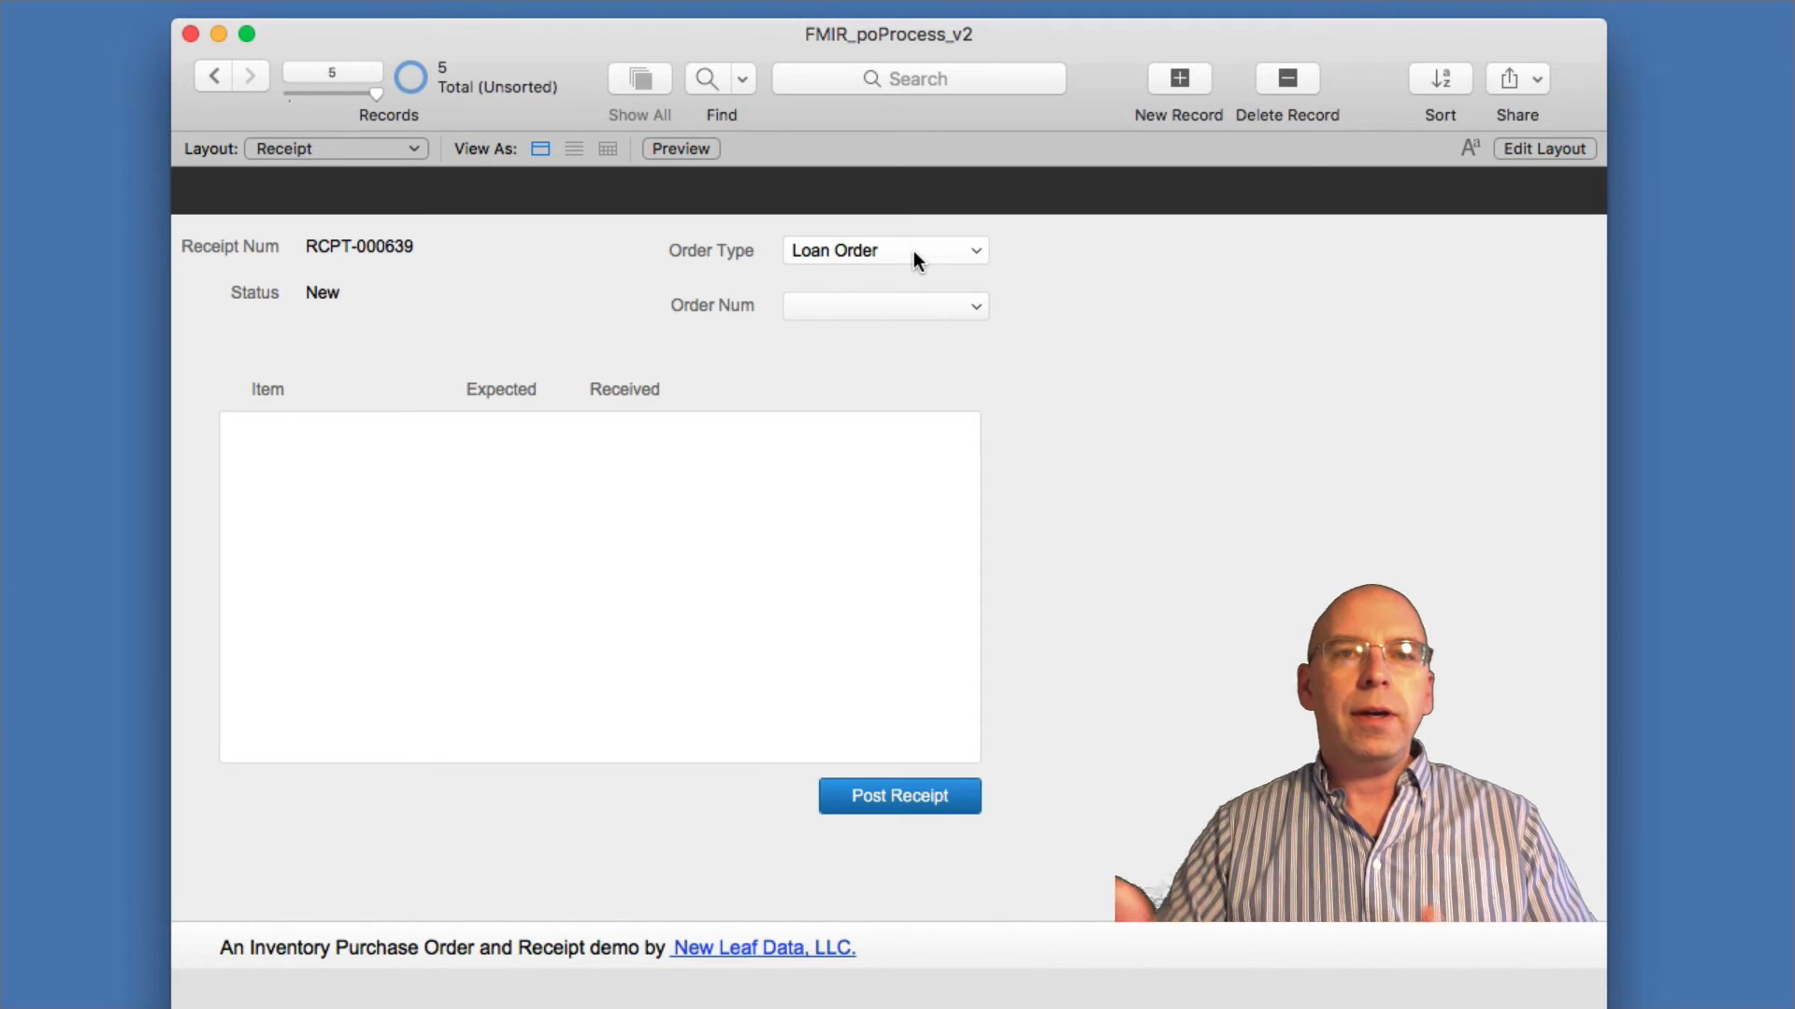
mouse_move(946, 313)
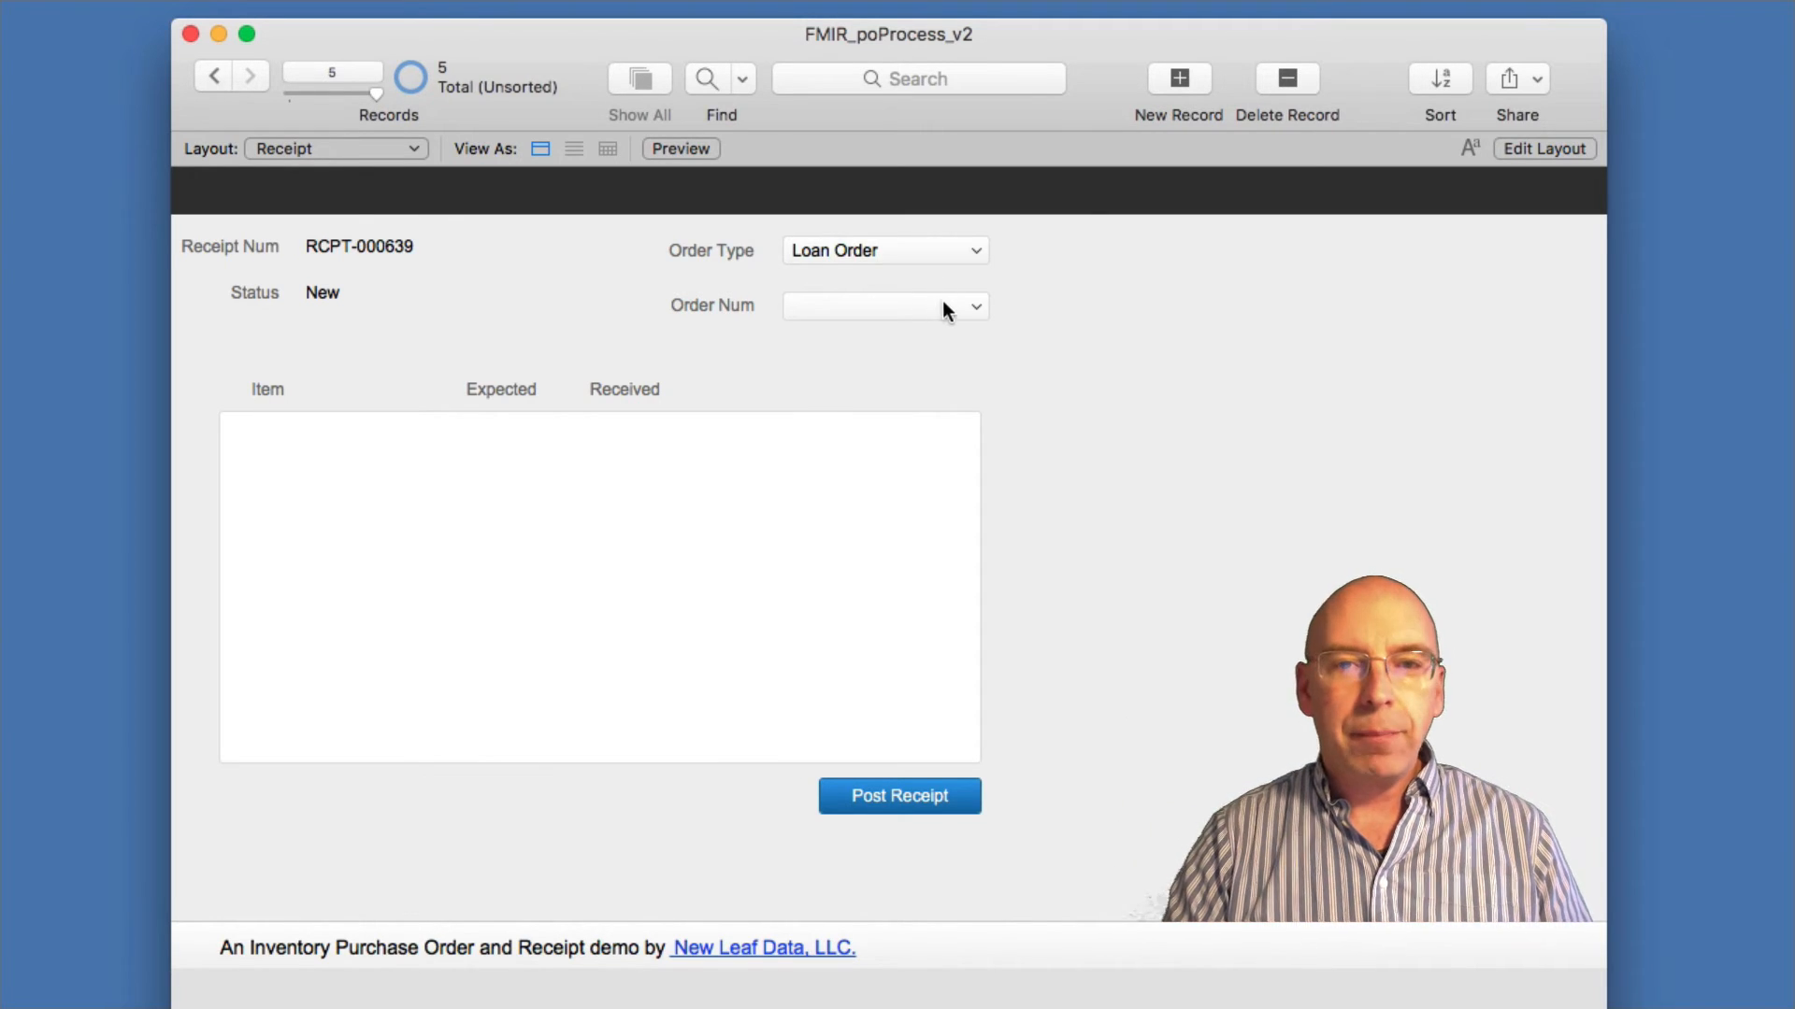
click(970, 305)
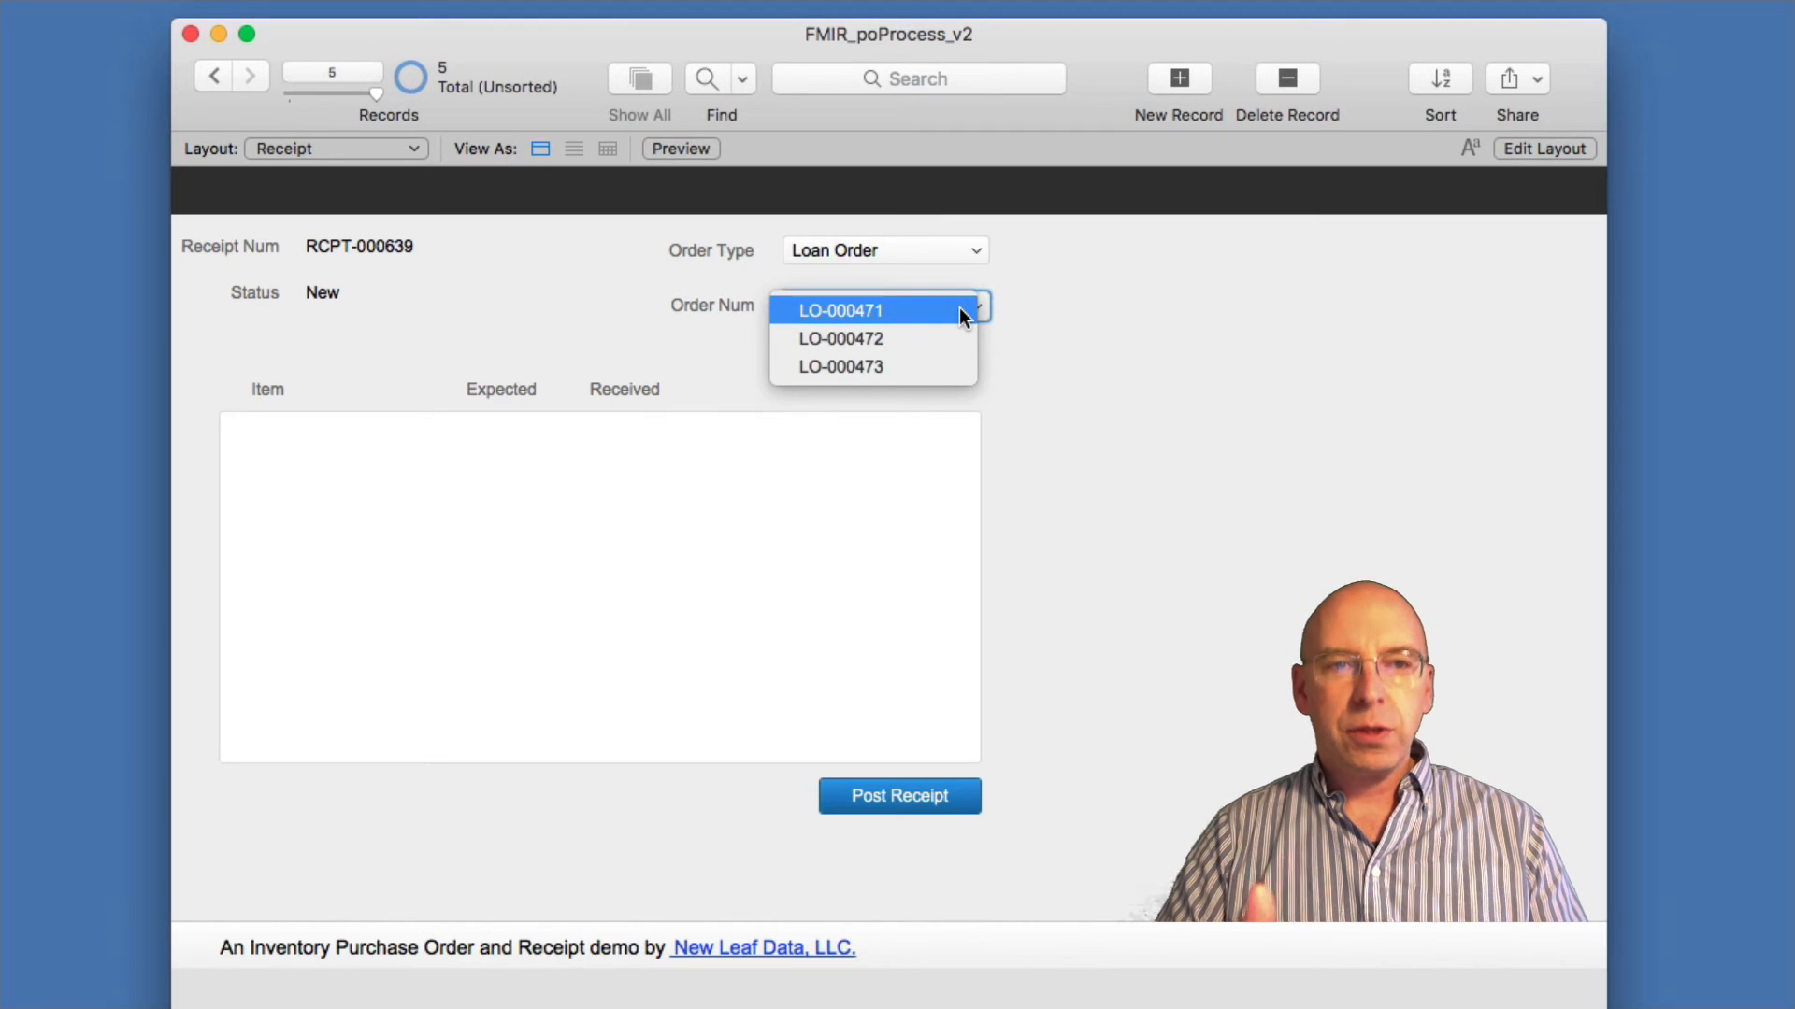
mouse_move(996, 258)
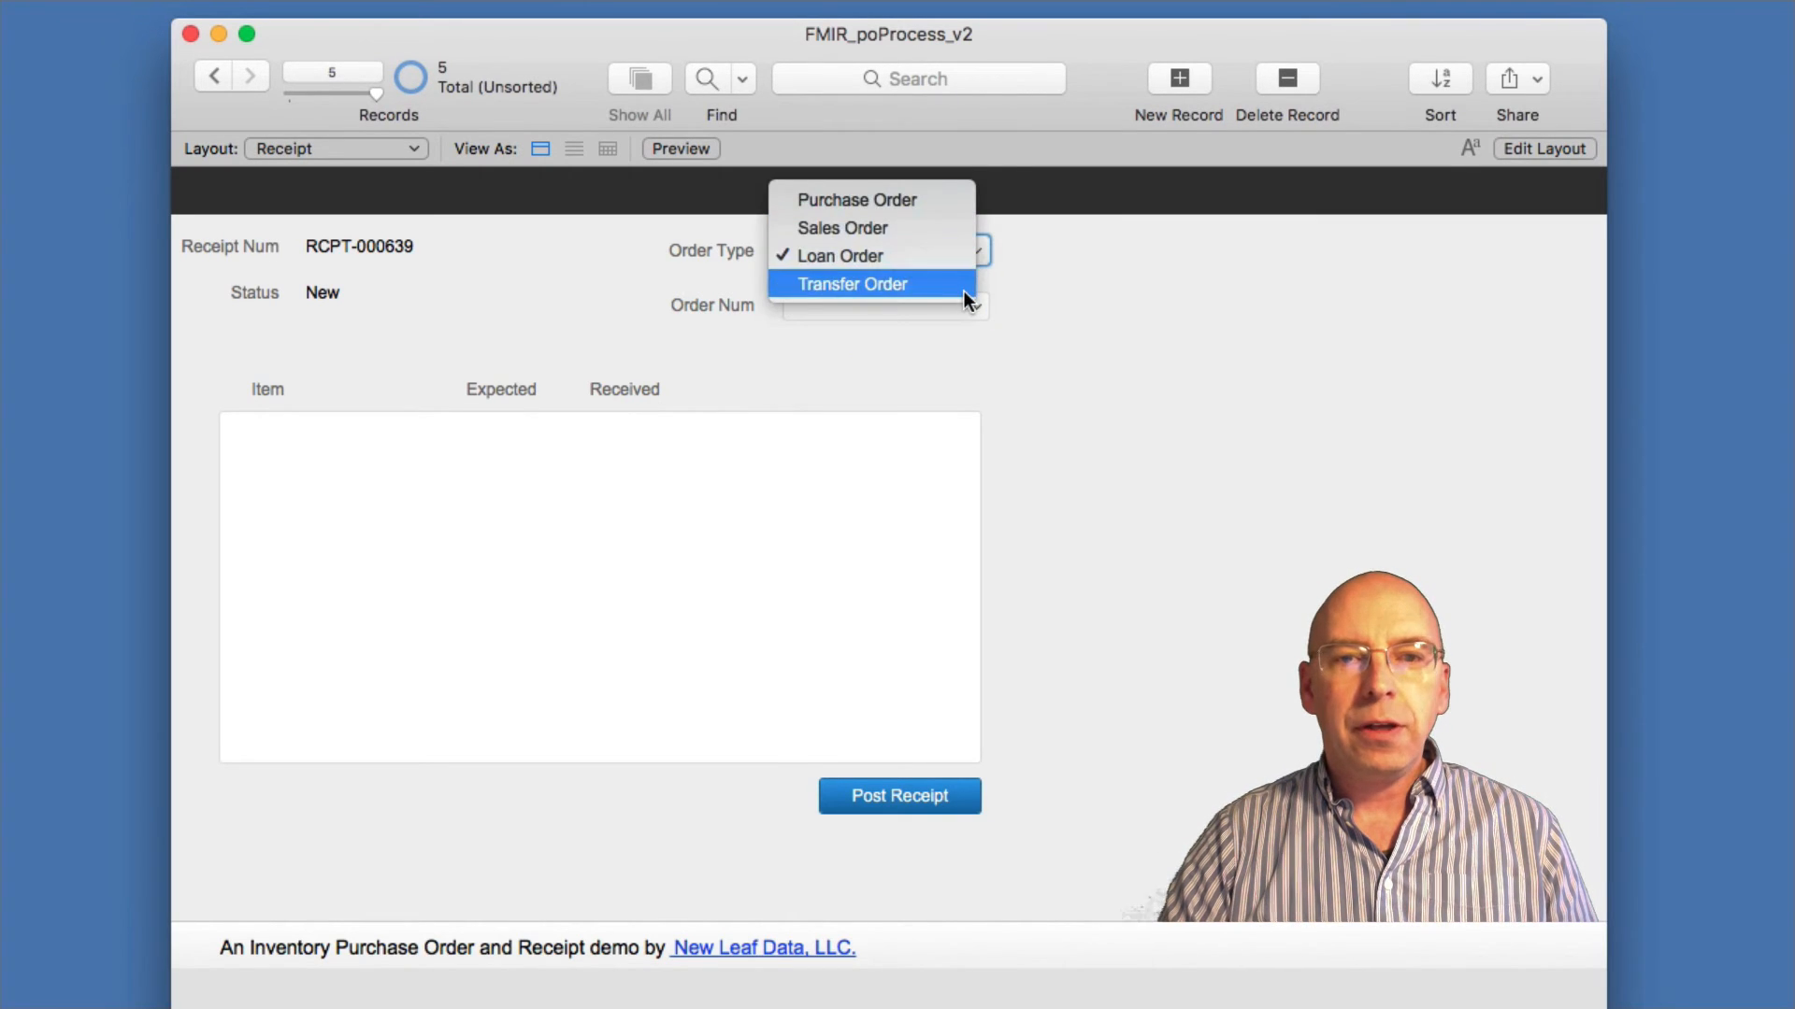
click(852, 284)
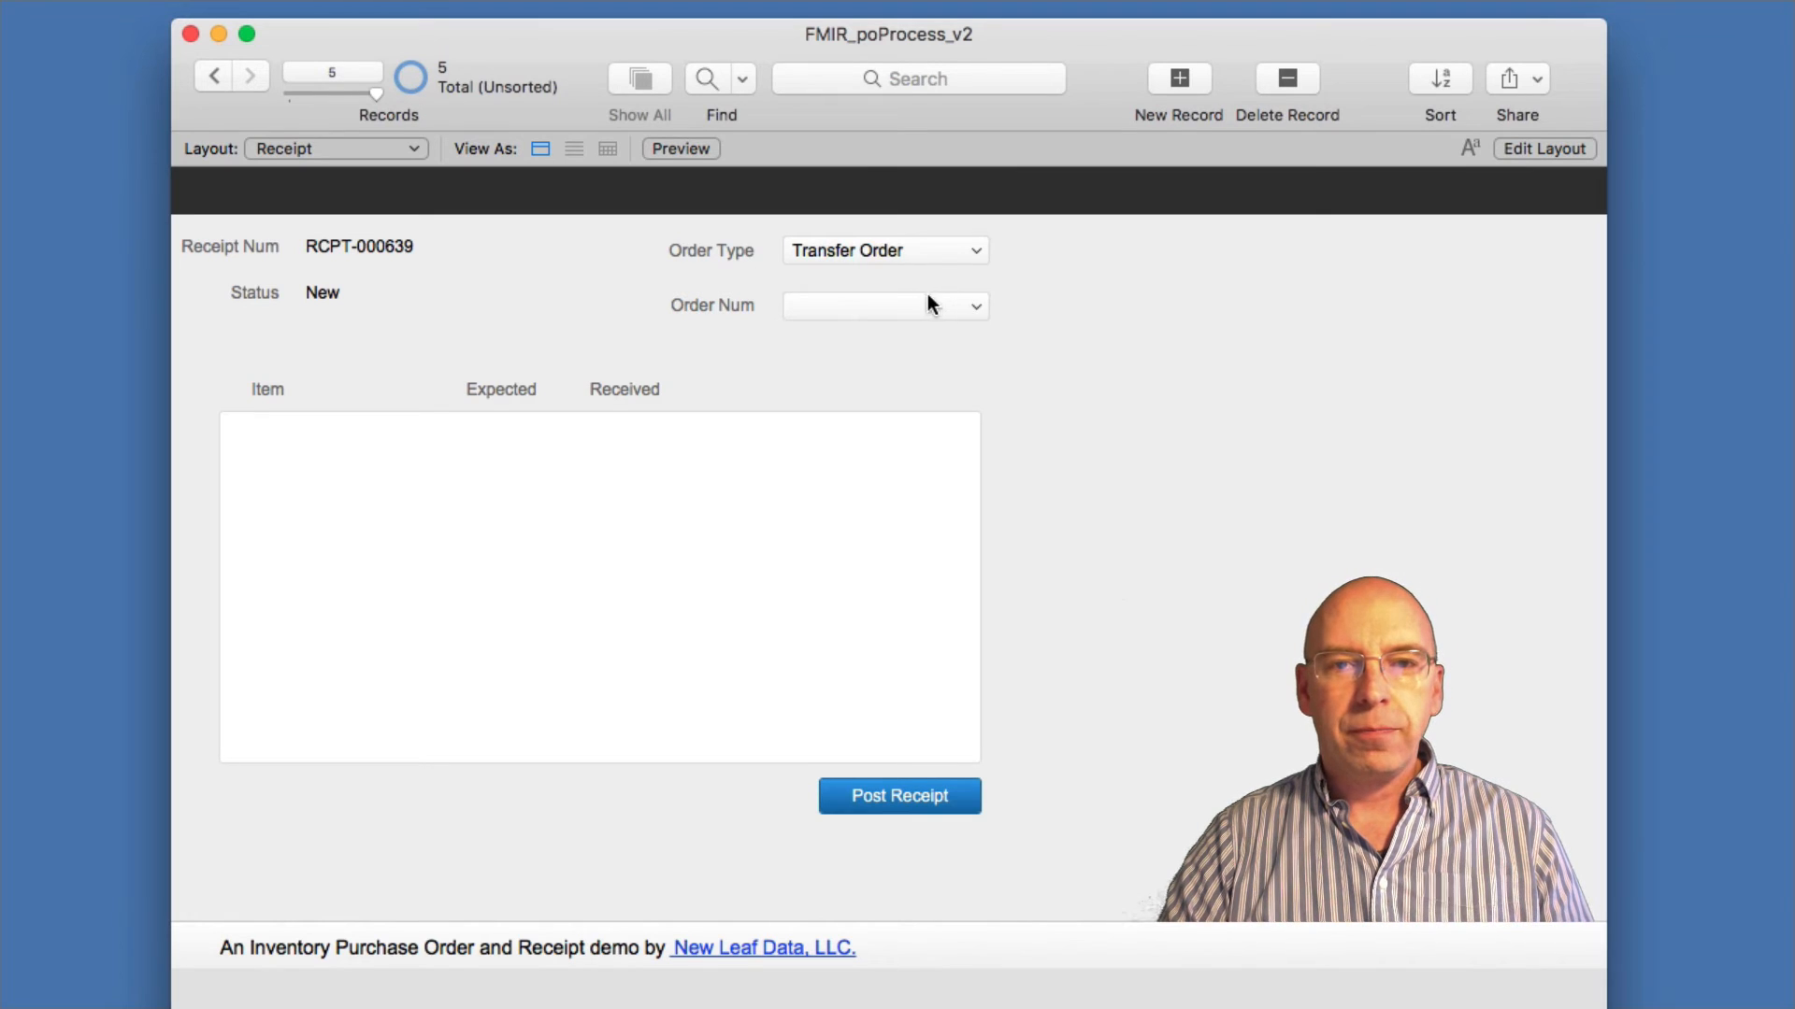
Change the receipt's order type from Transfer Order to Sales Order.
click(972, 305)
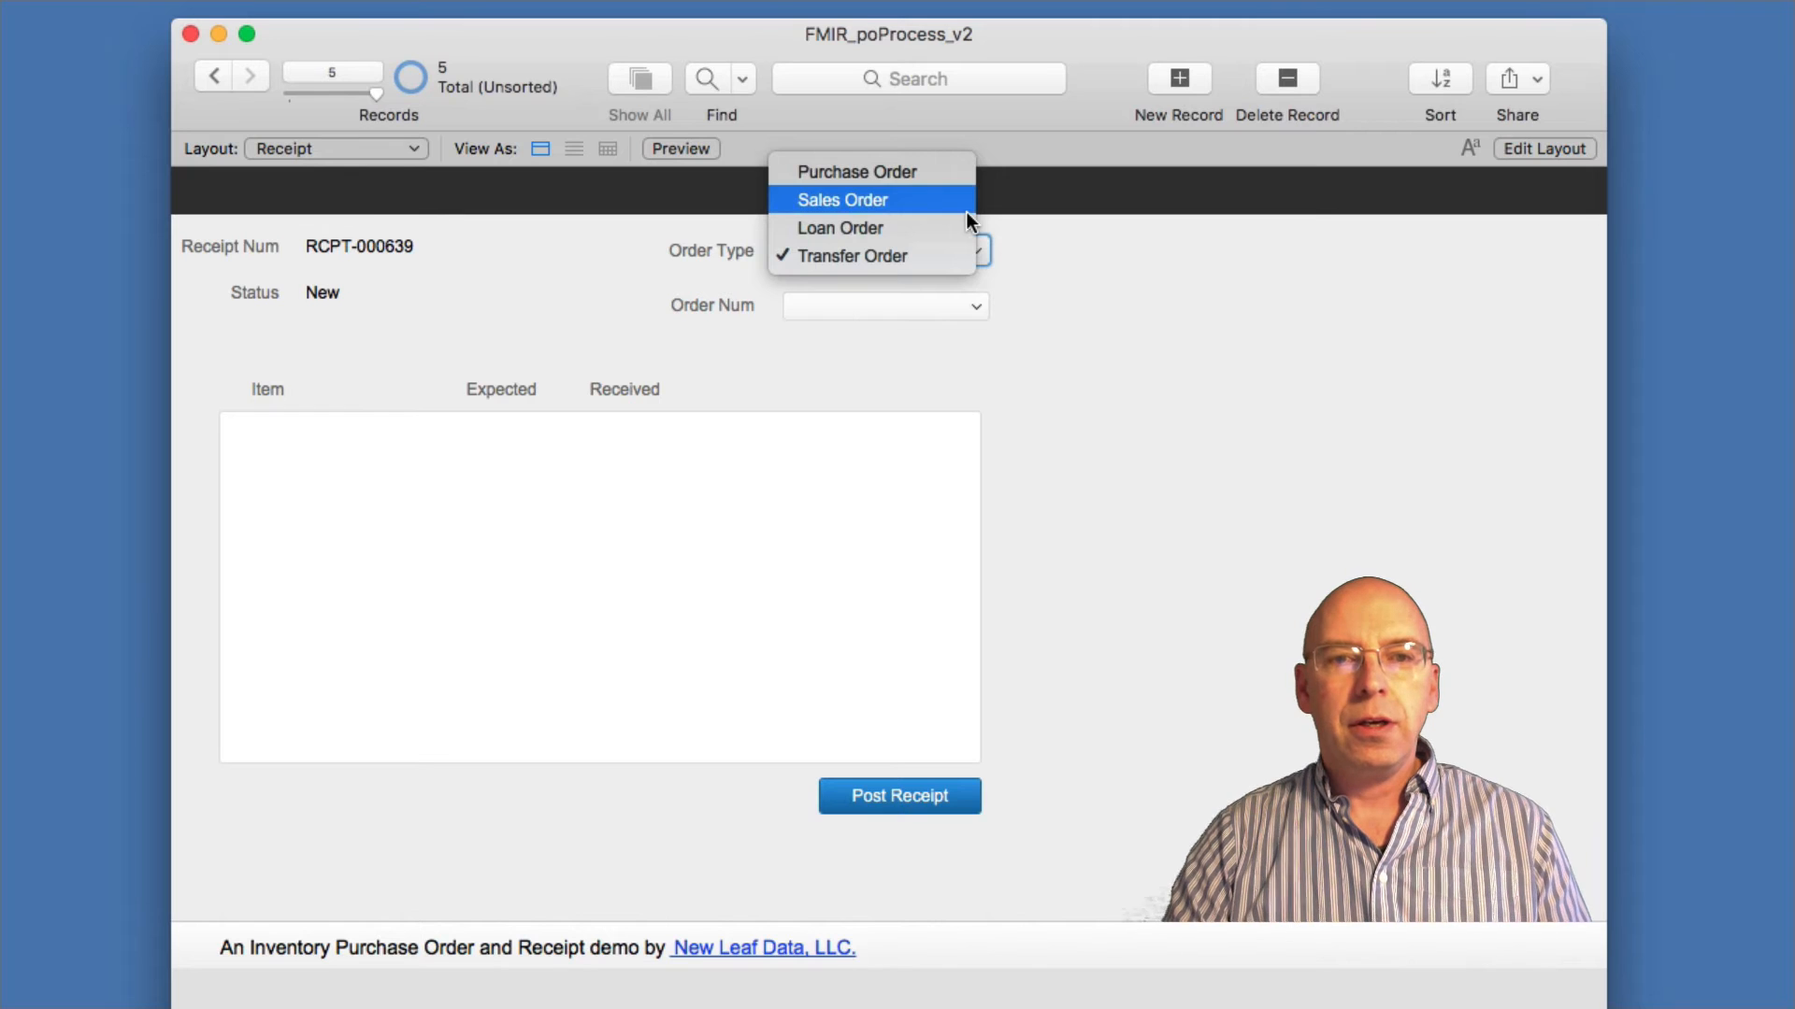
mouse_move(946, 227)
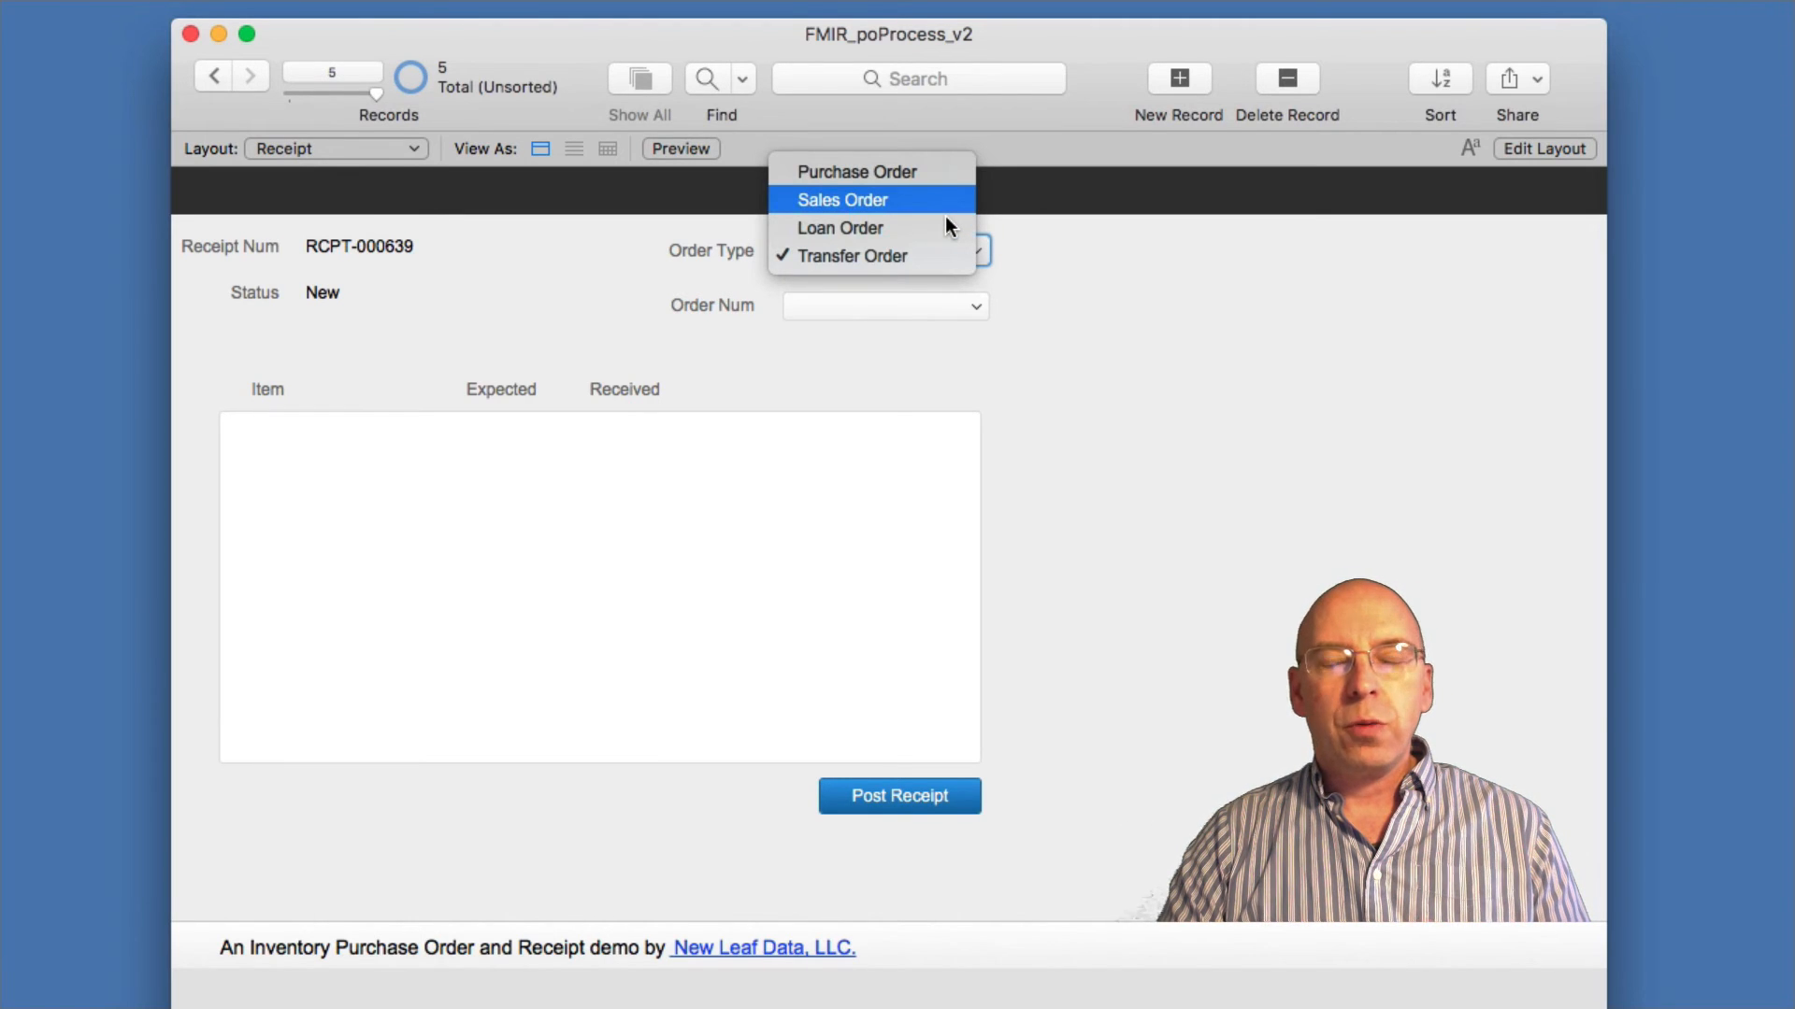
click(841, 200)
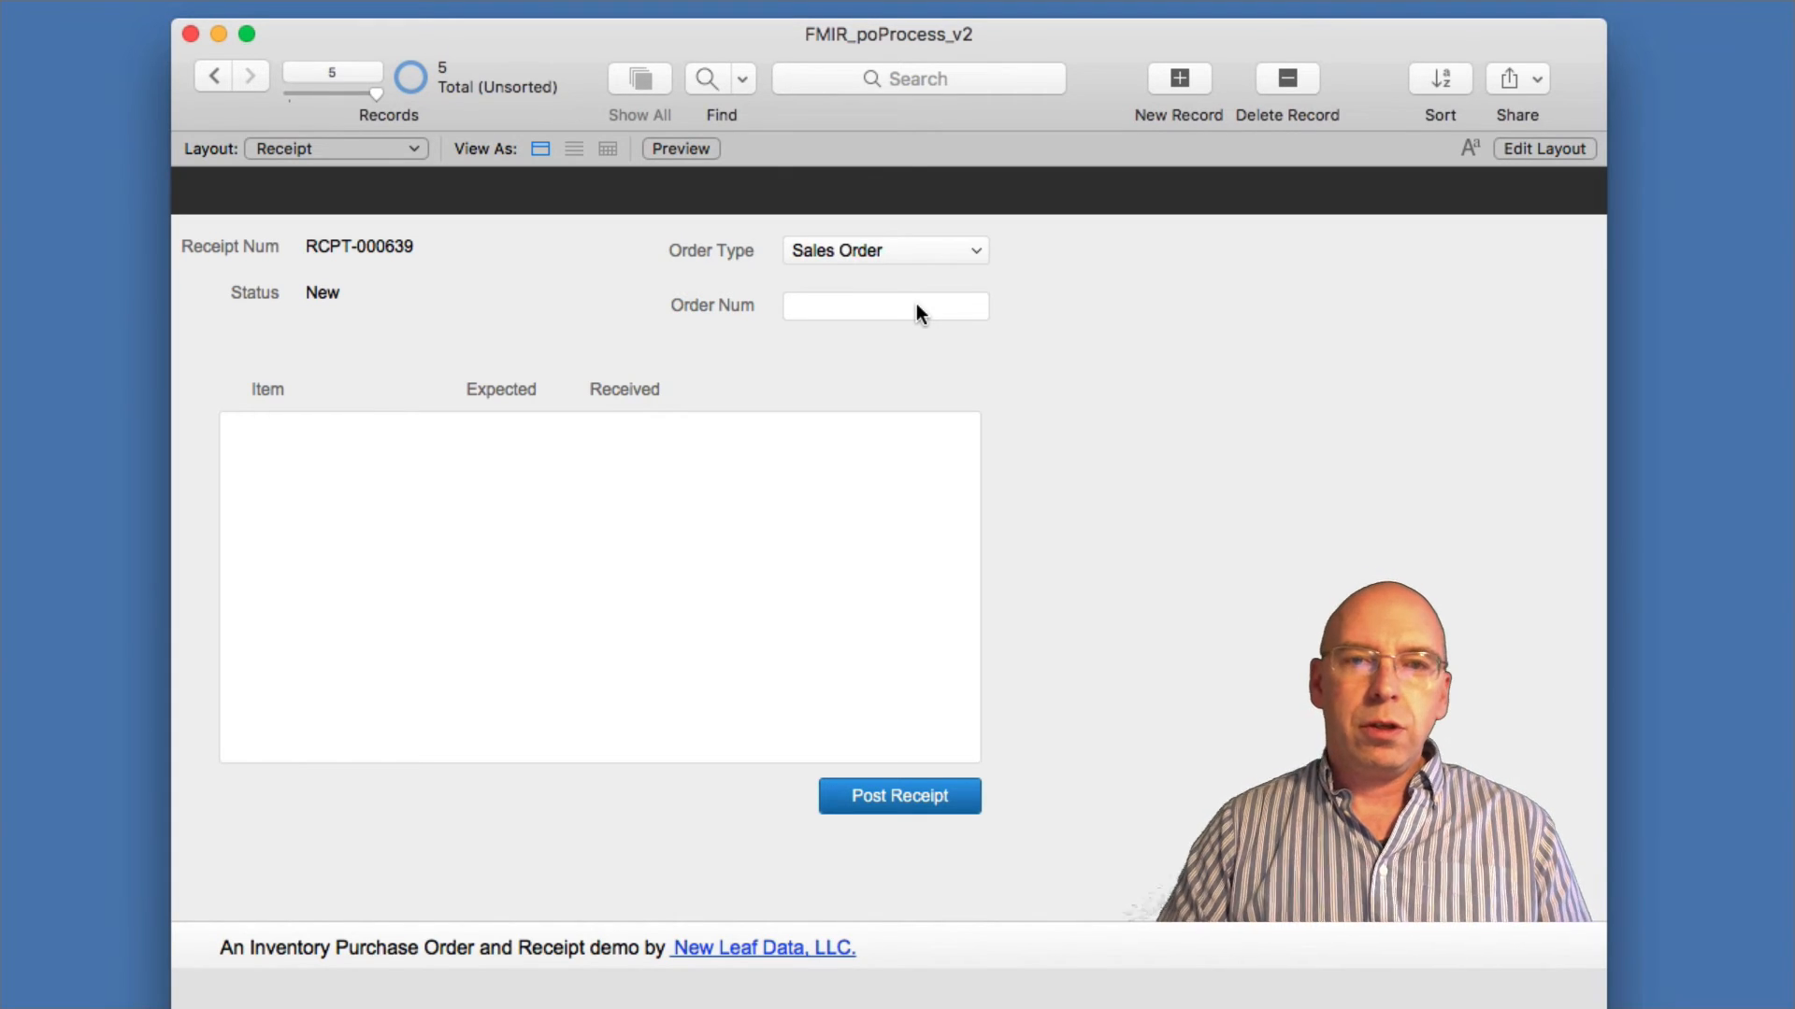
Enter sales order number SO-000243 in the Order Num field and commit it.
click(884, 307)
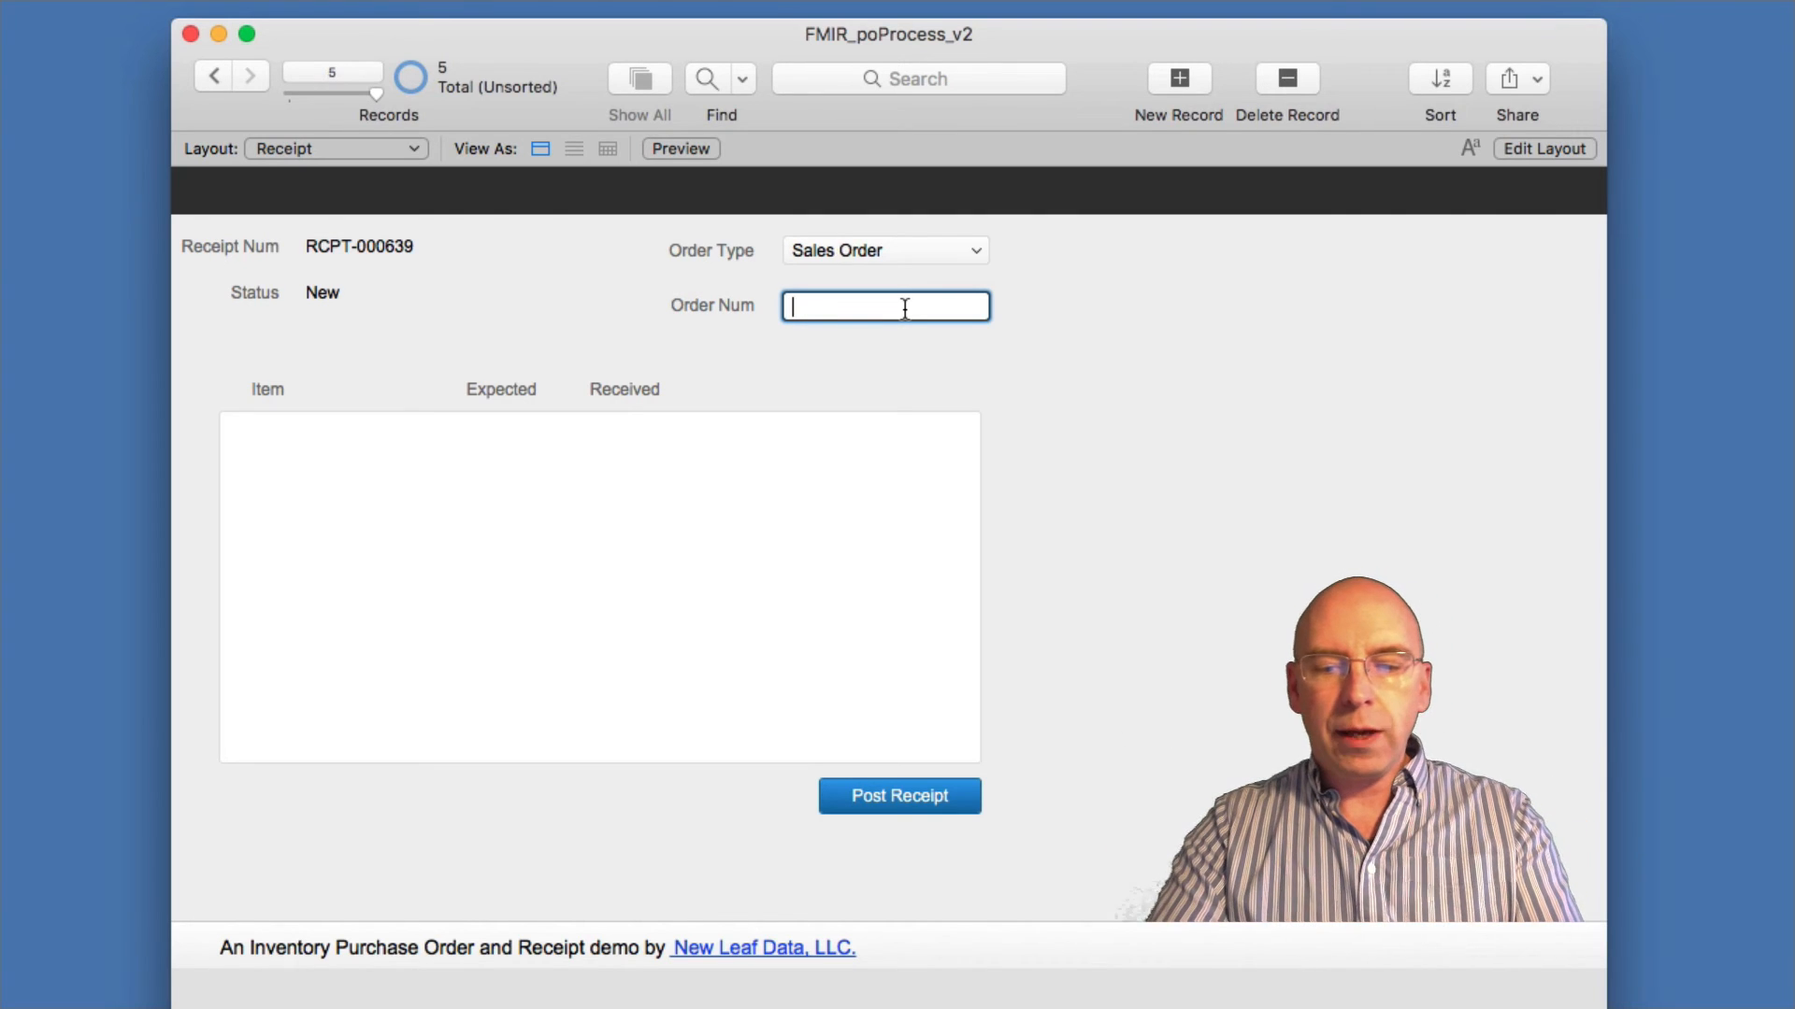
text(S)
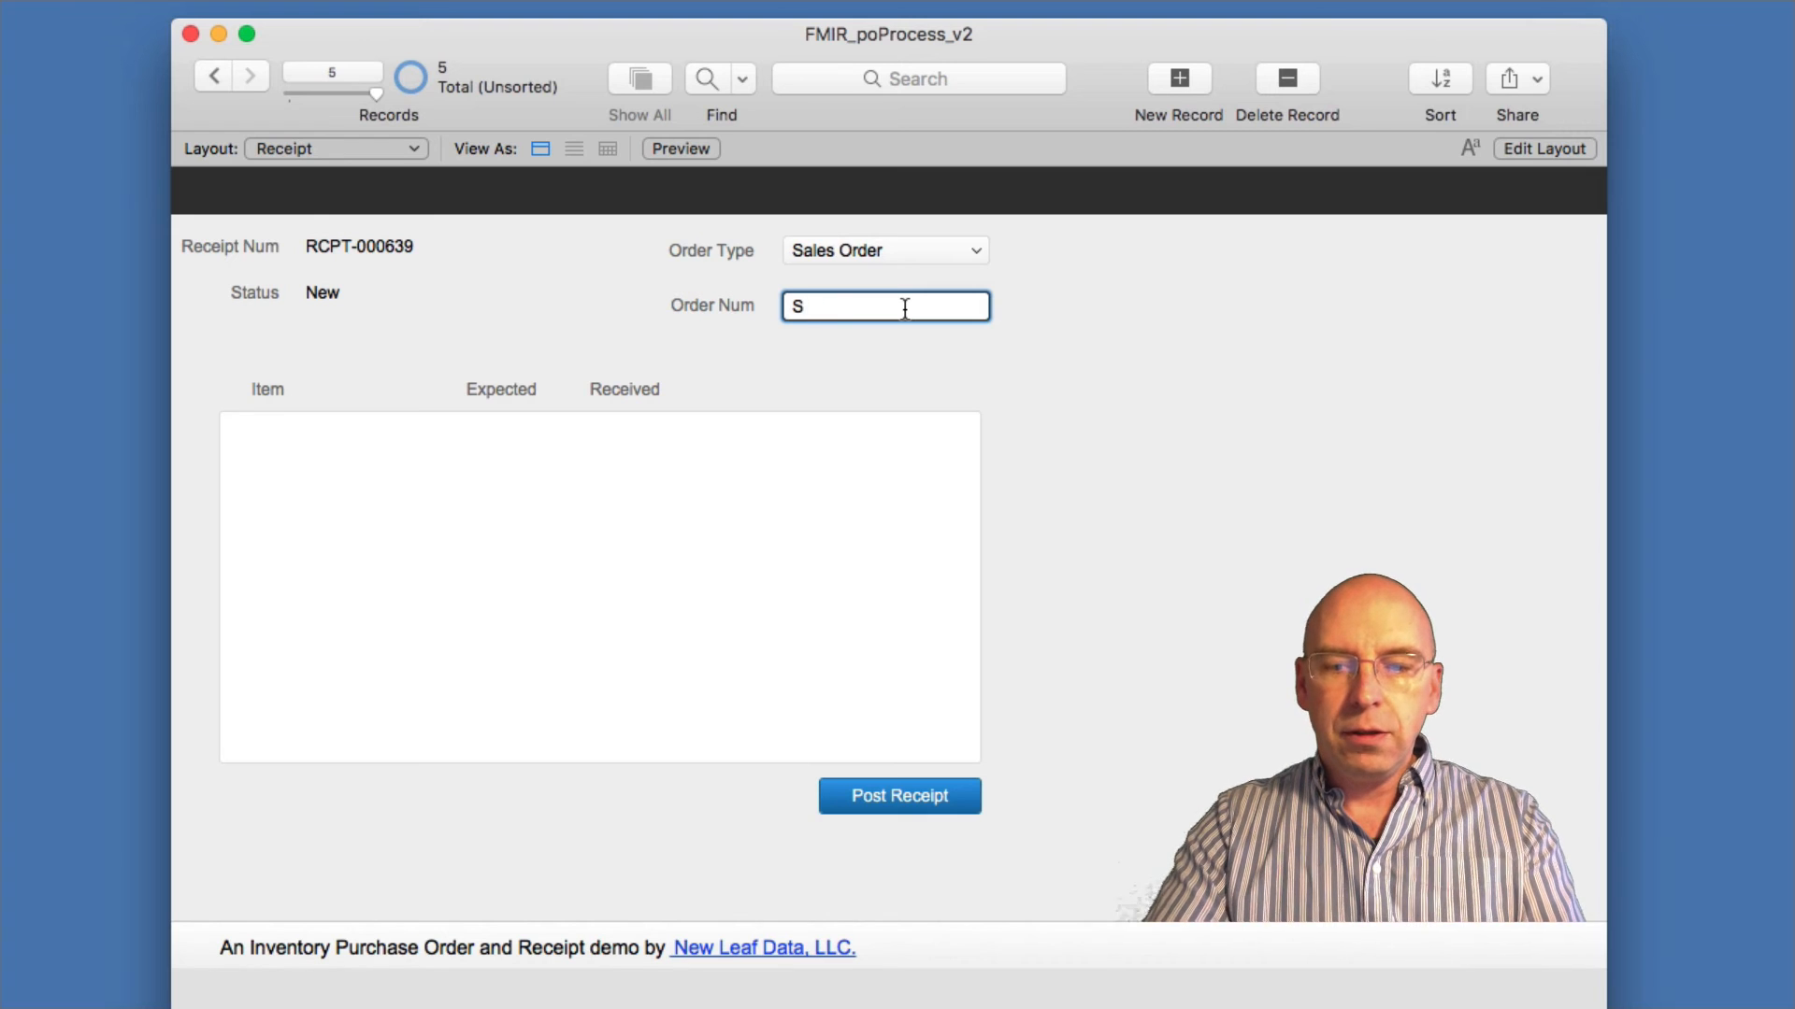
text(O-)
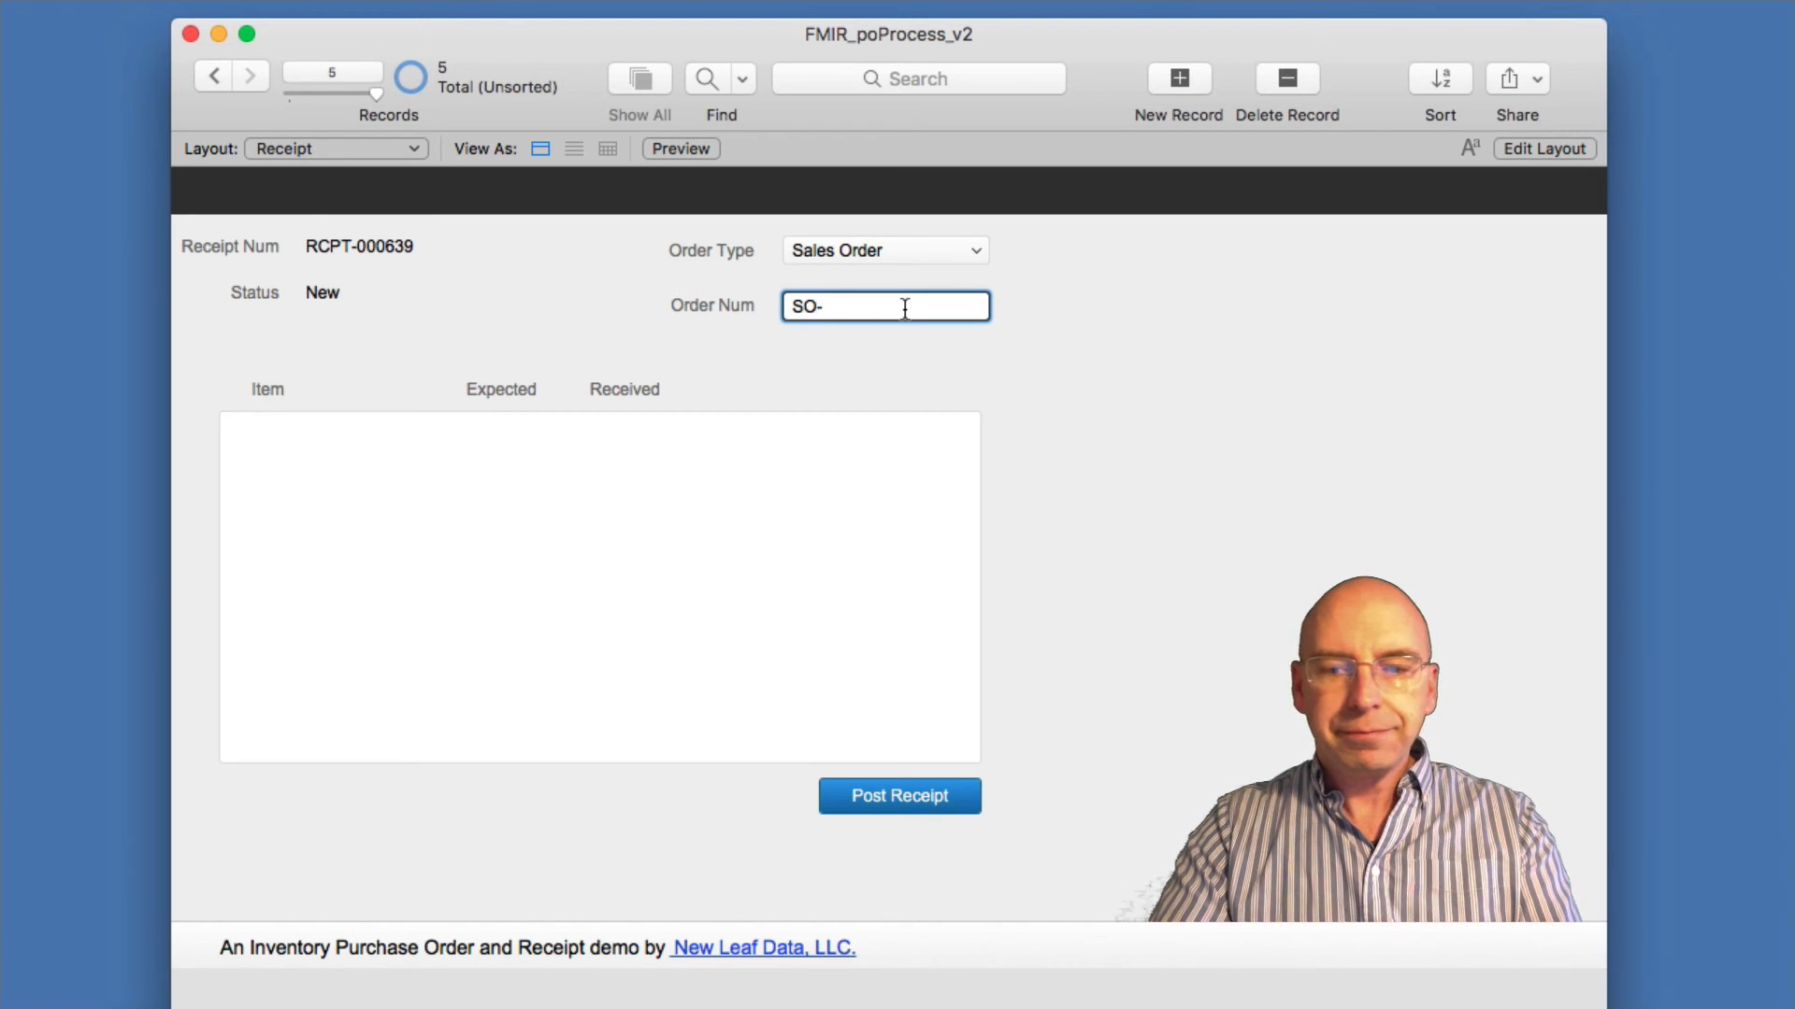
text(000243)
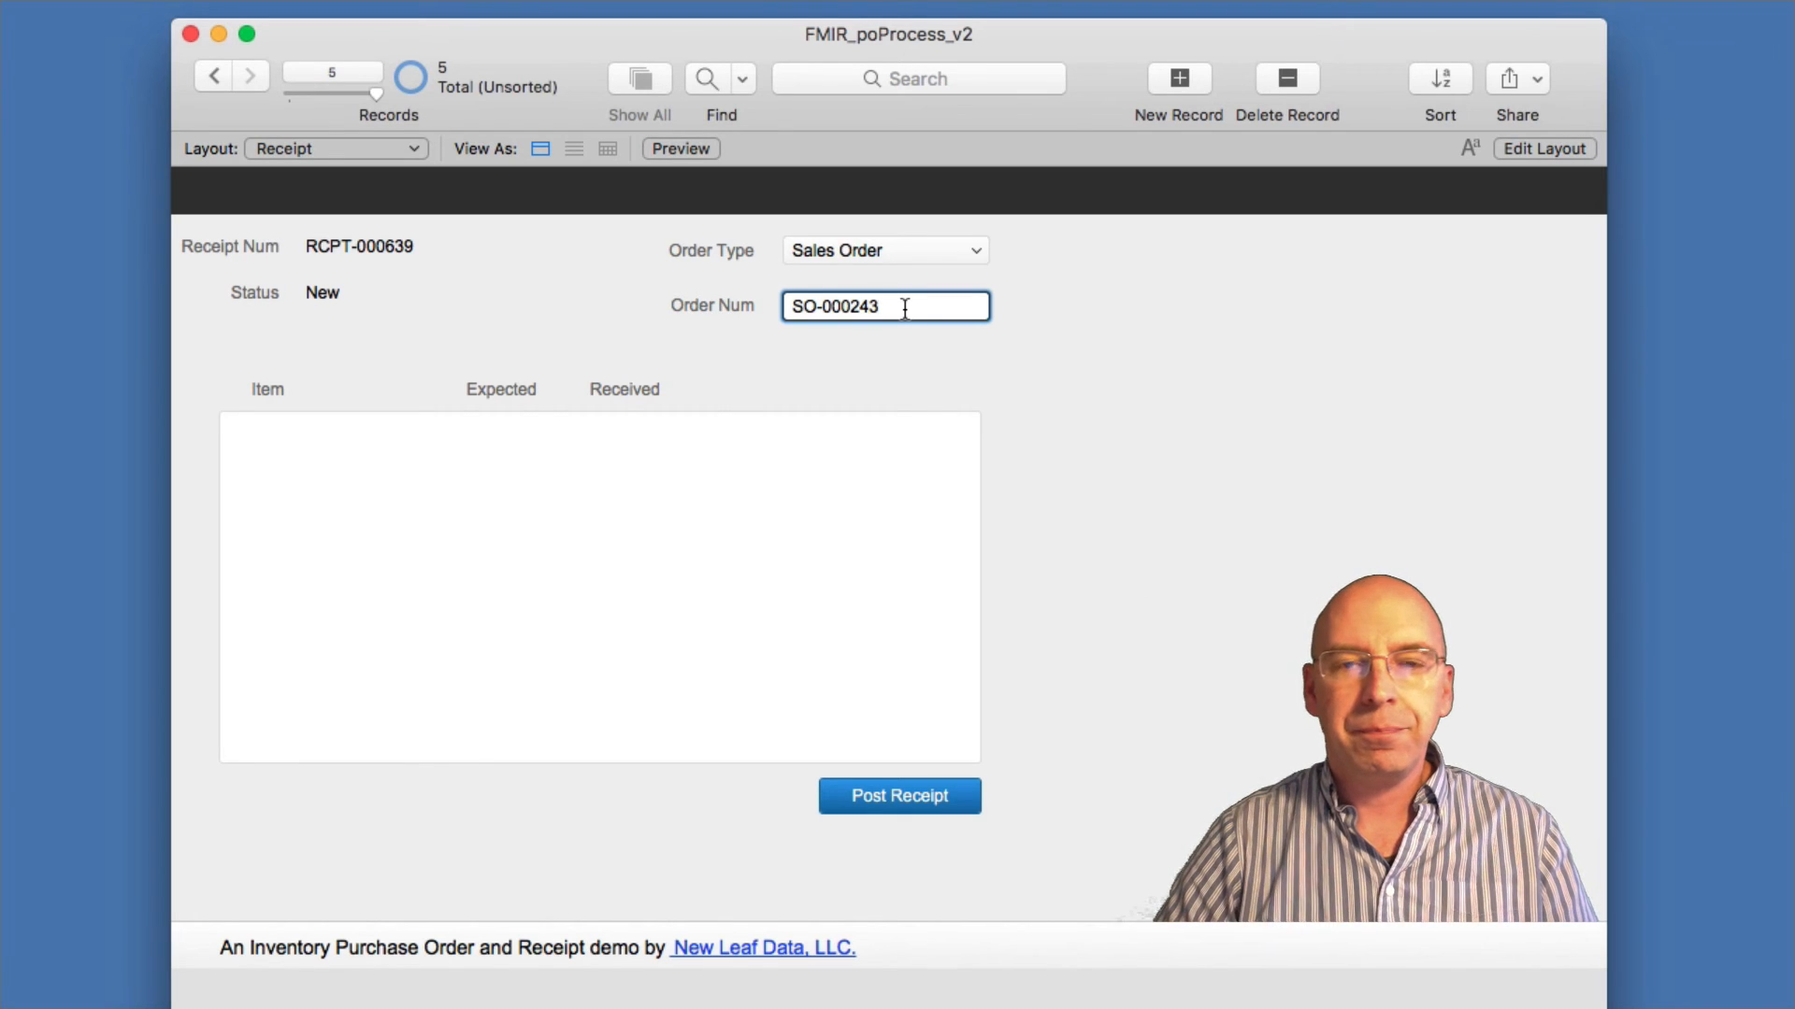
mouse_move(853, 355)
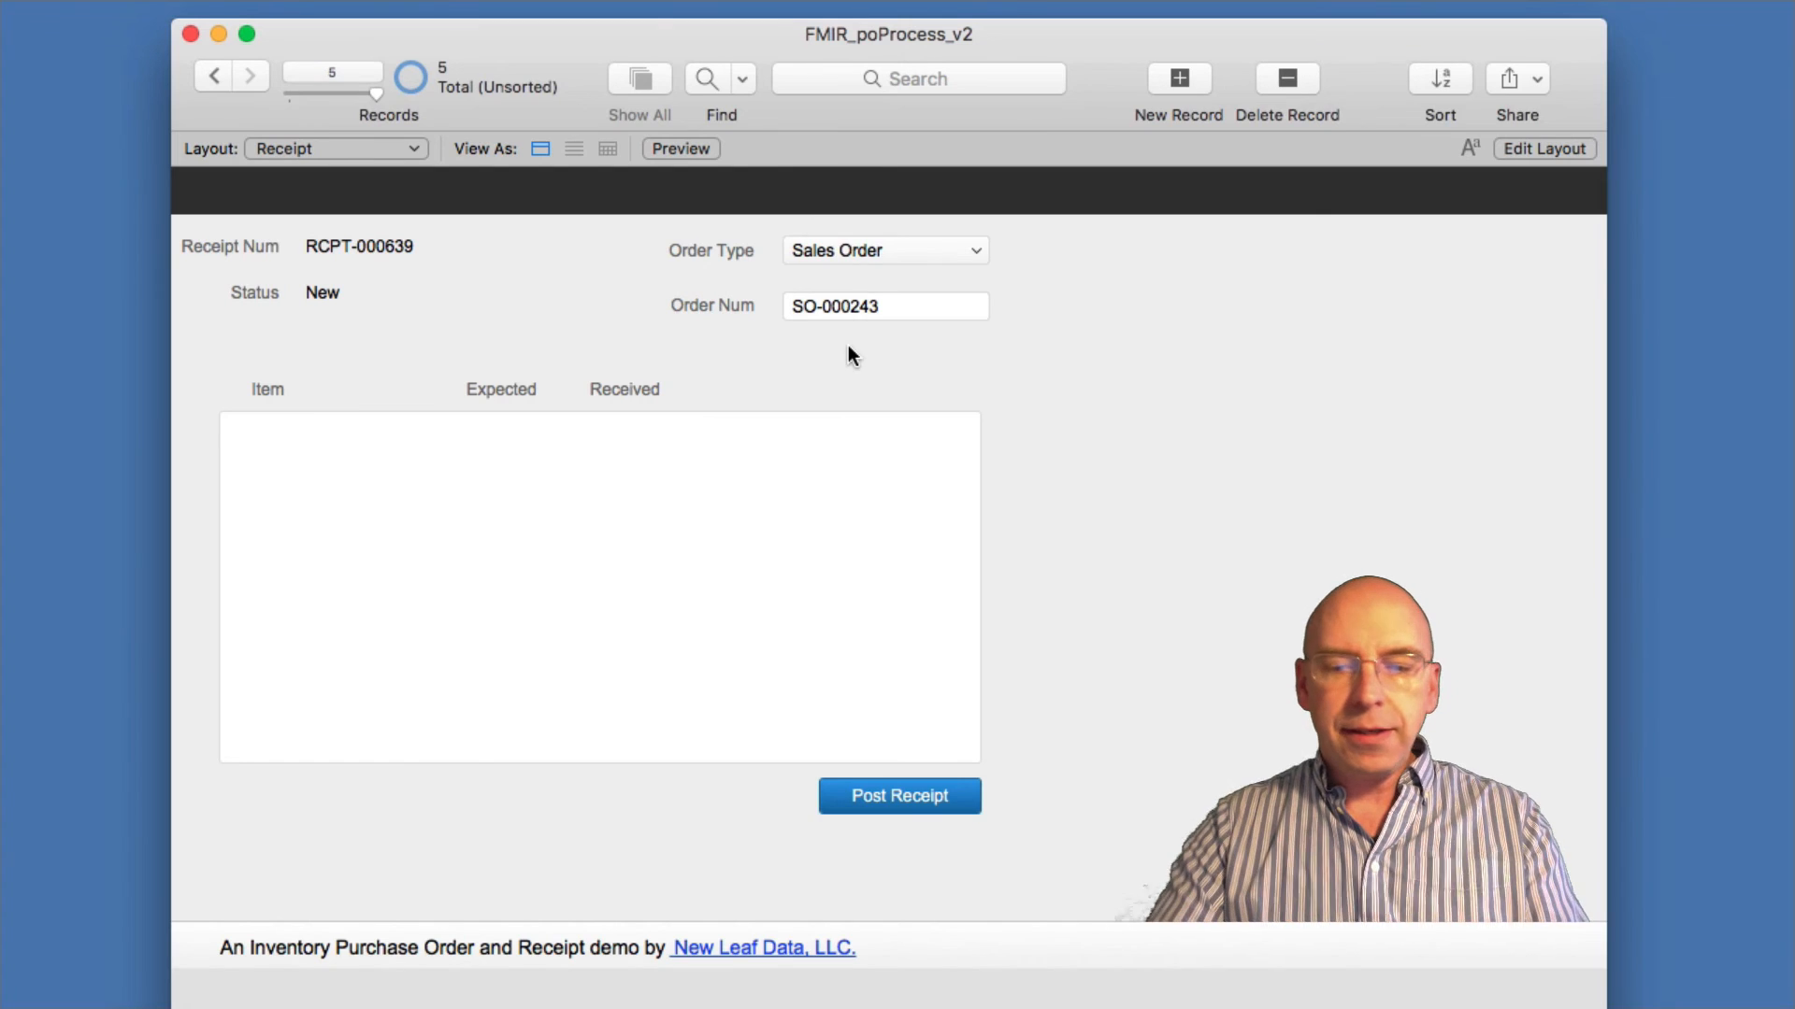
click(1544, 148)
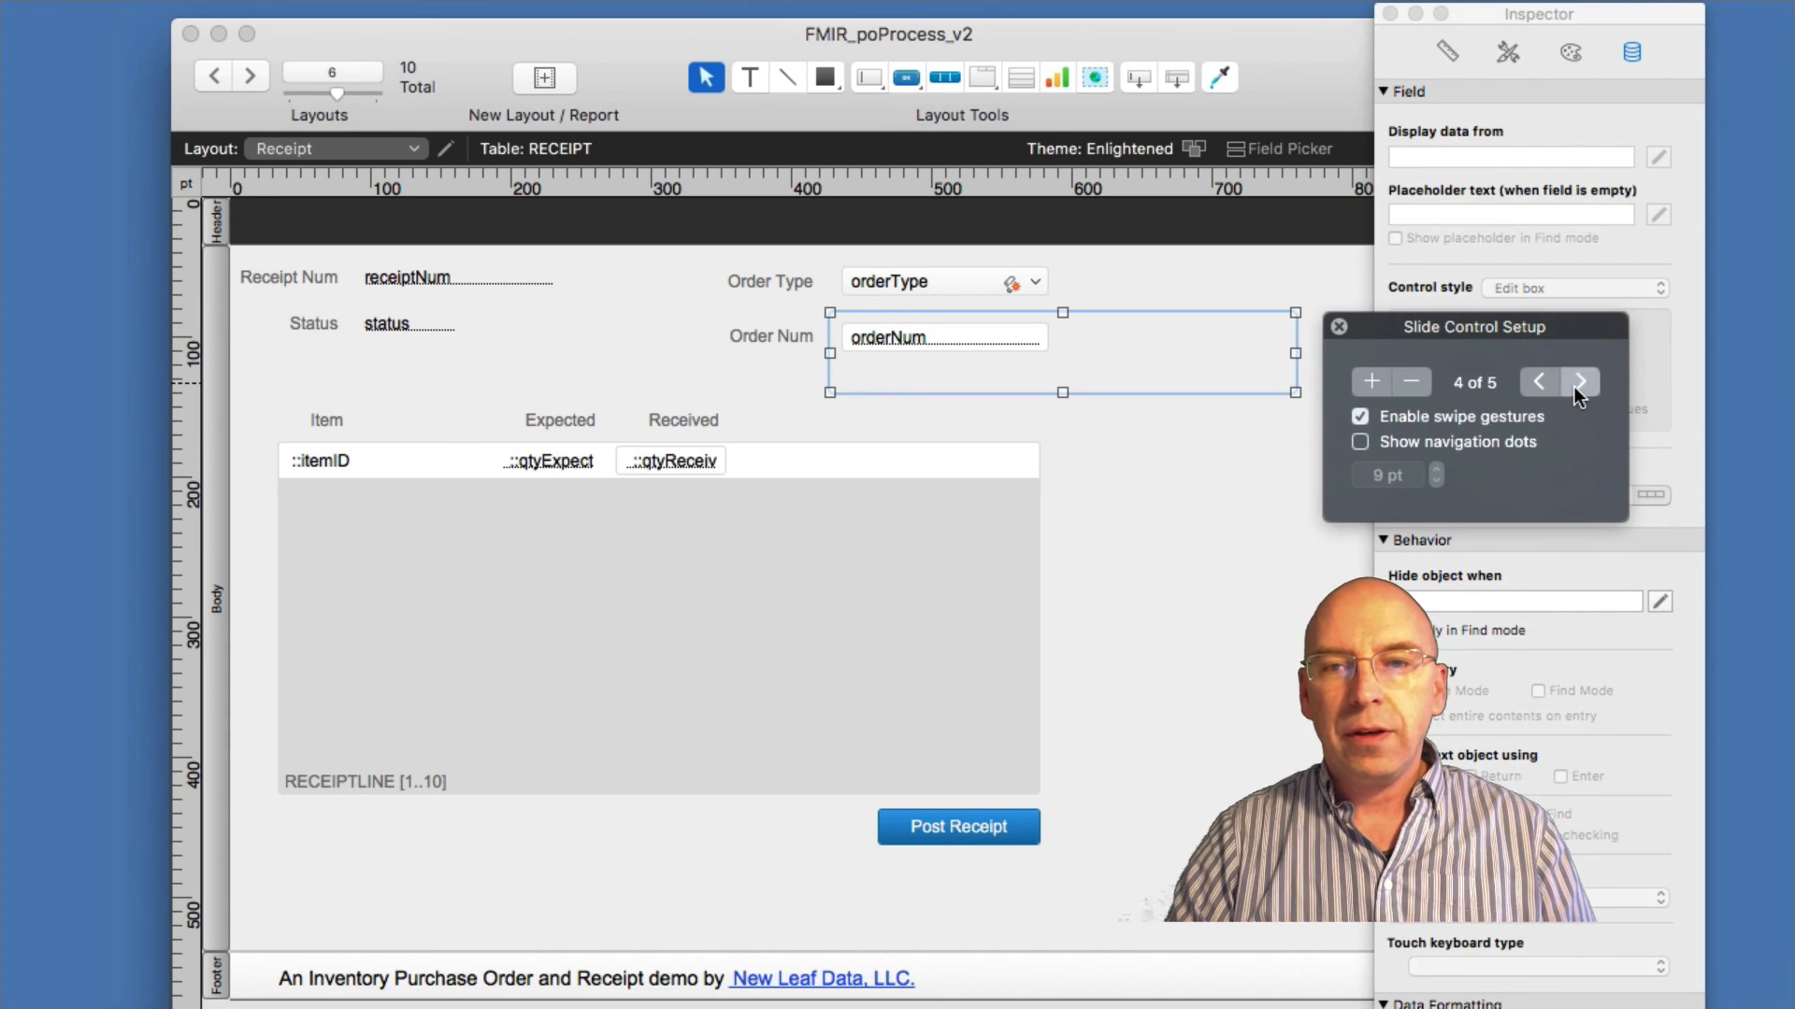
Step the Order Num slide control from panel 3 to panel 4 and back.
click(1539, 381)
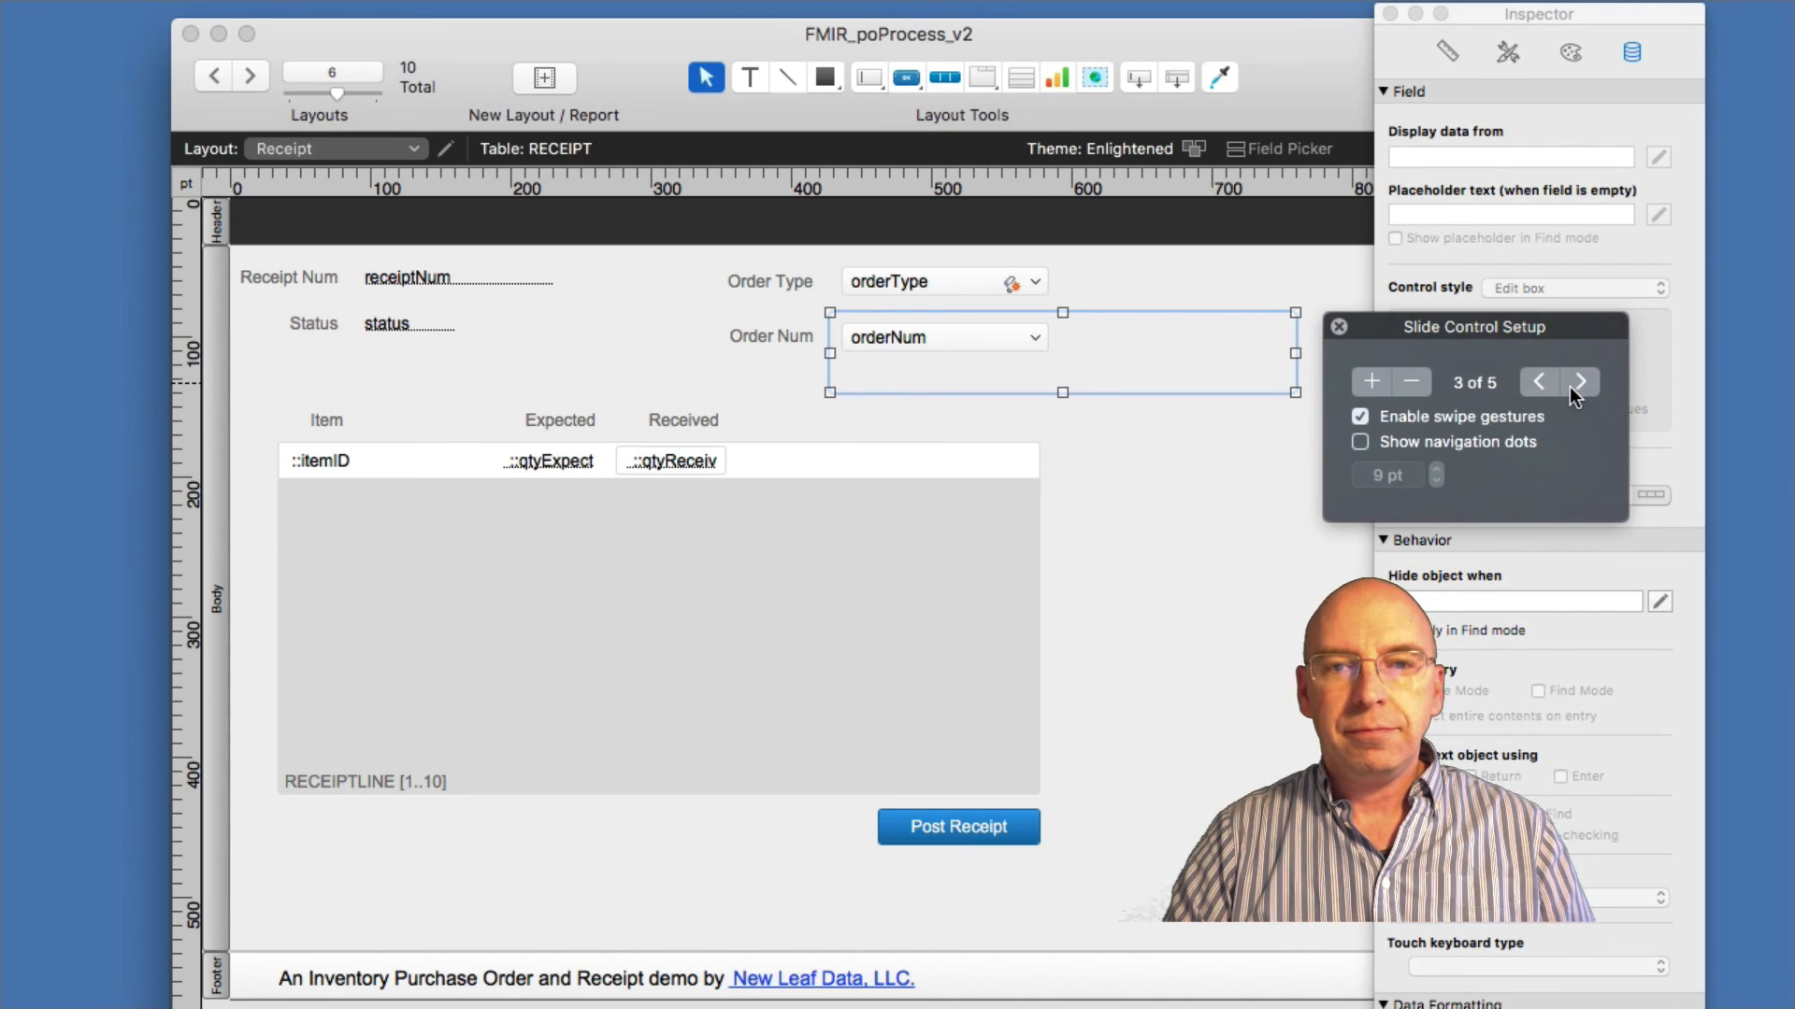
click(1582, 382)
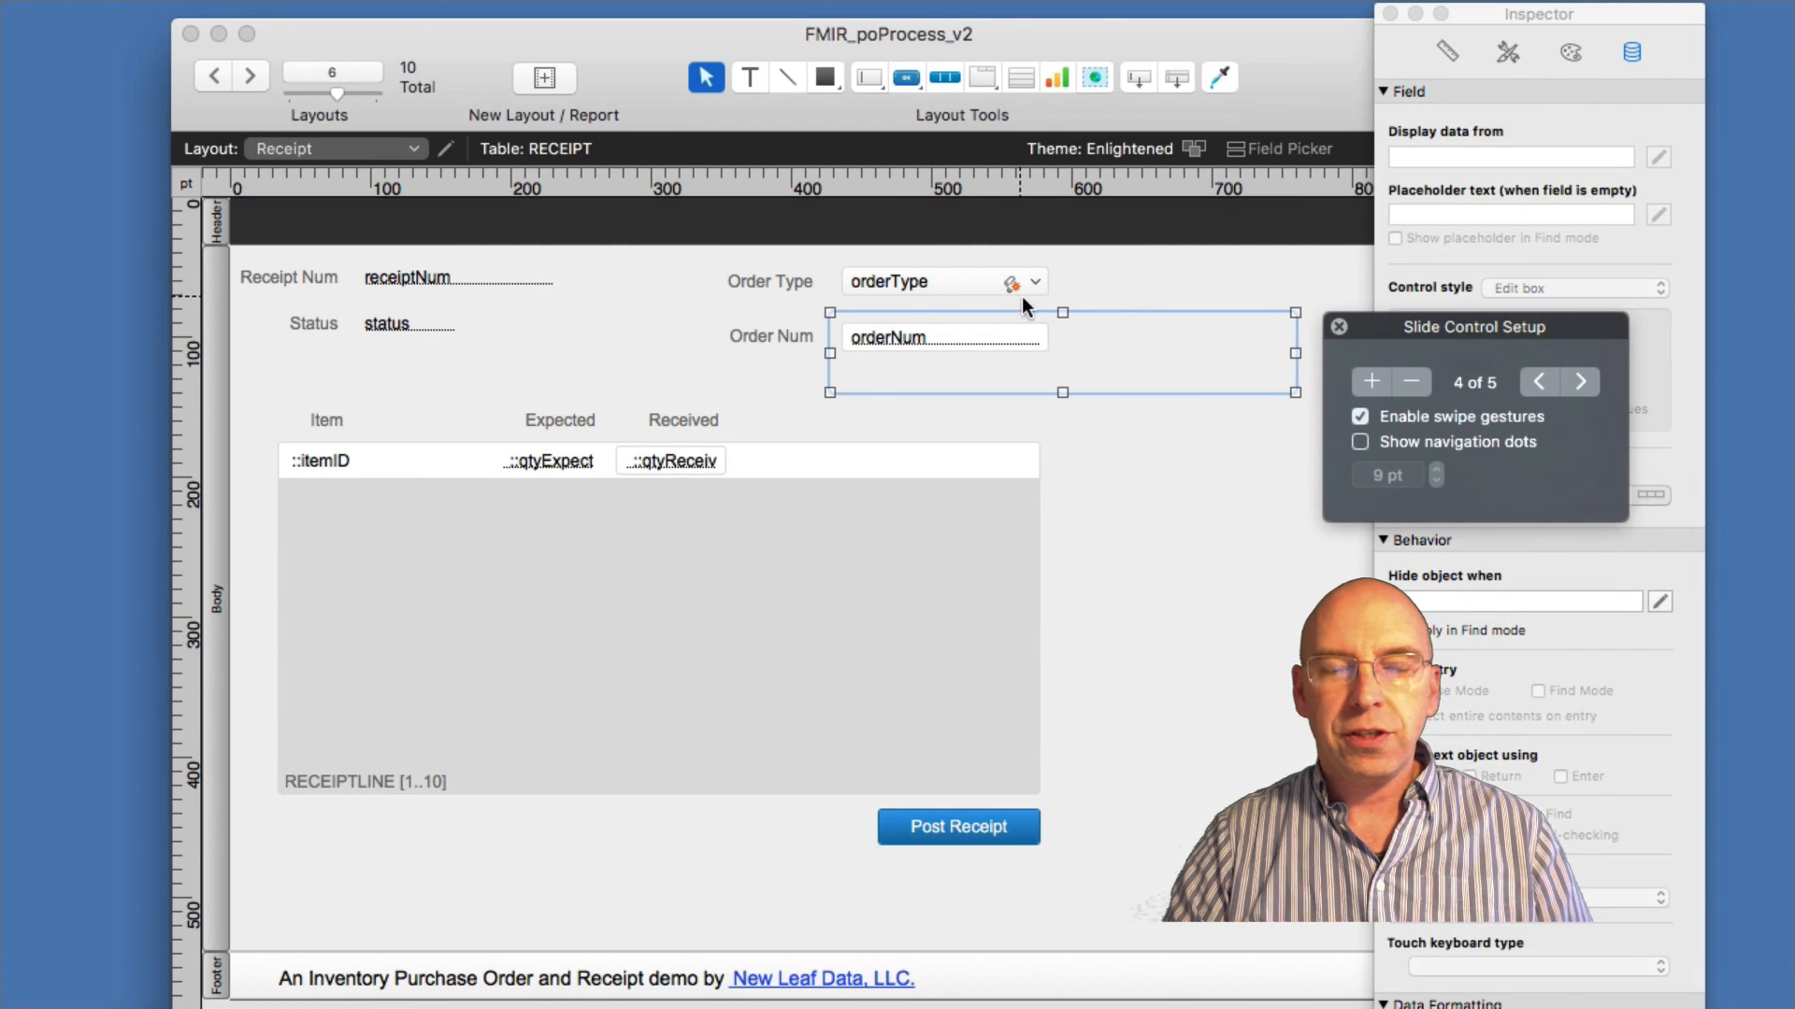